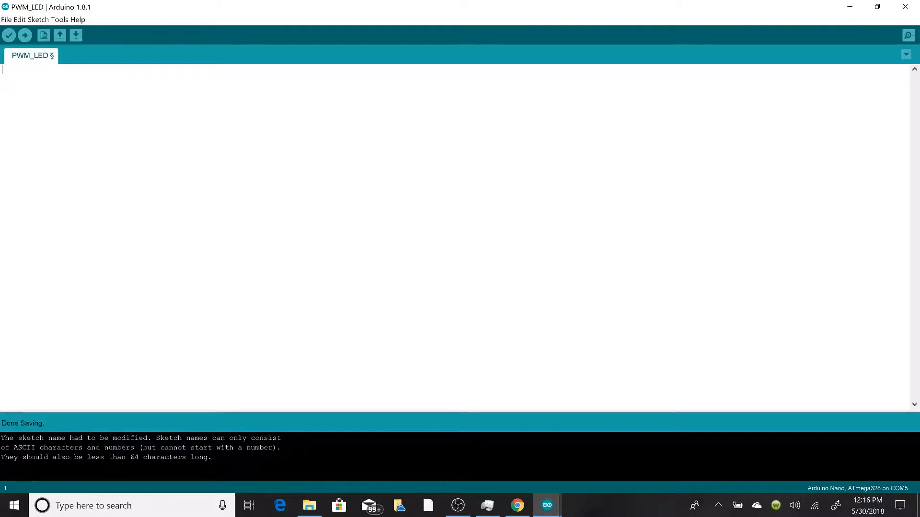
- Write the int declaration names ledPin1, ledPin2, ledPin3, ledPin4 and ledPinNorm
text(int)
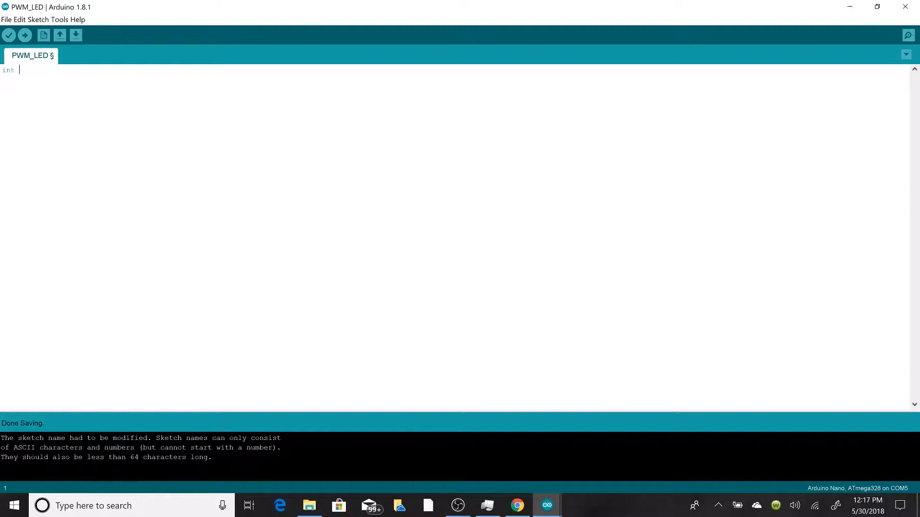
text(led)
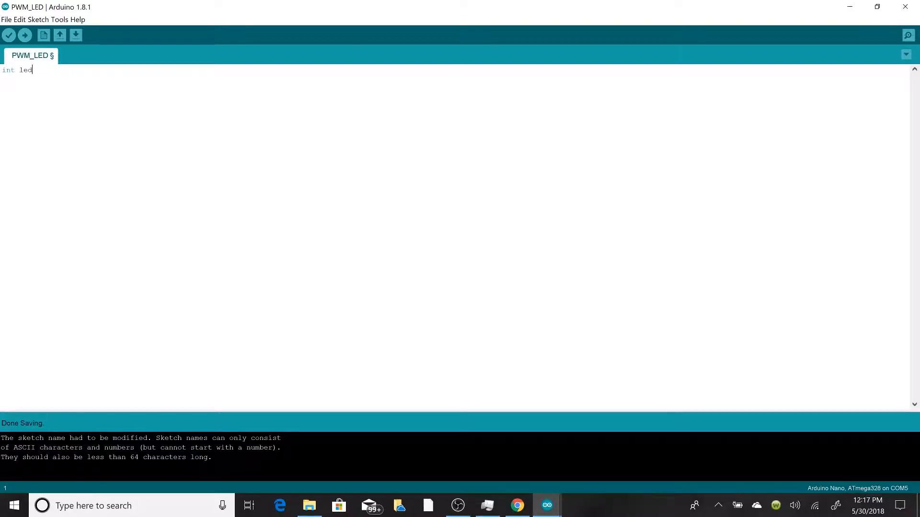
text(Pin1)
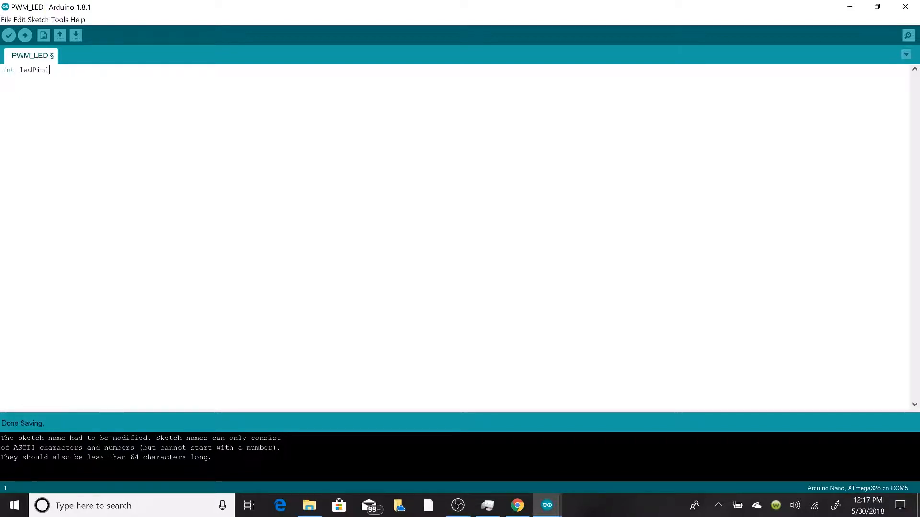
text(=)
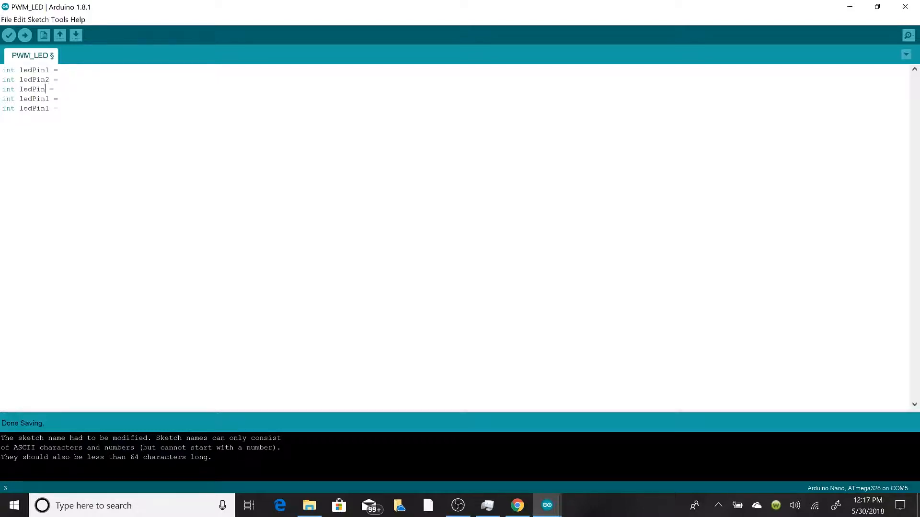
text(3)
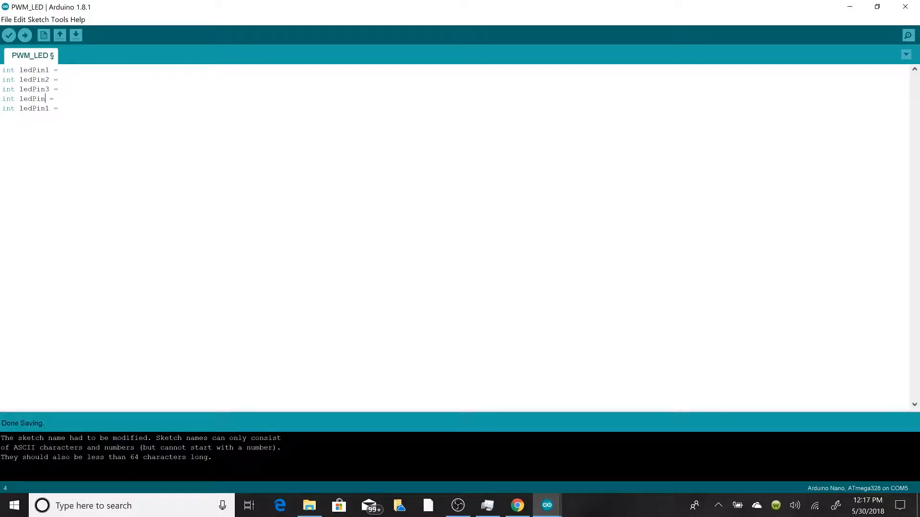
text(4)
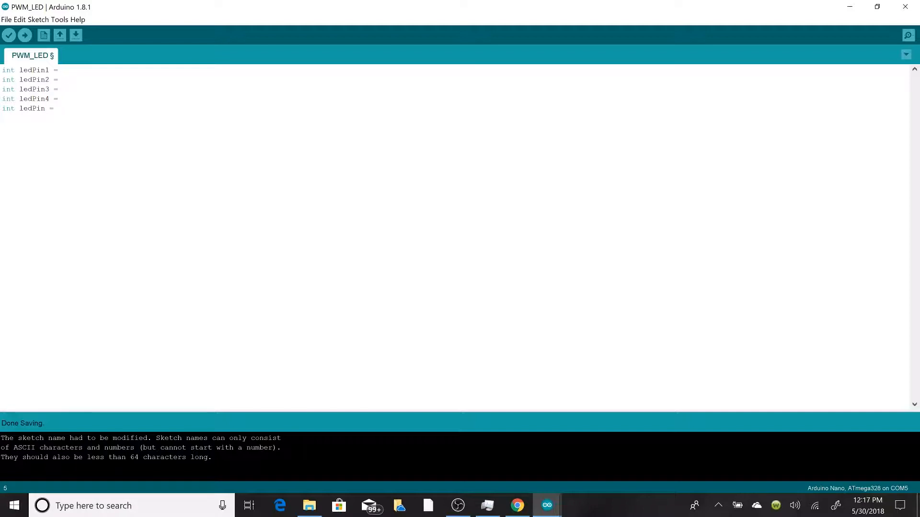
text(Norm)
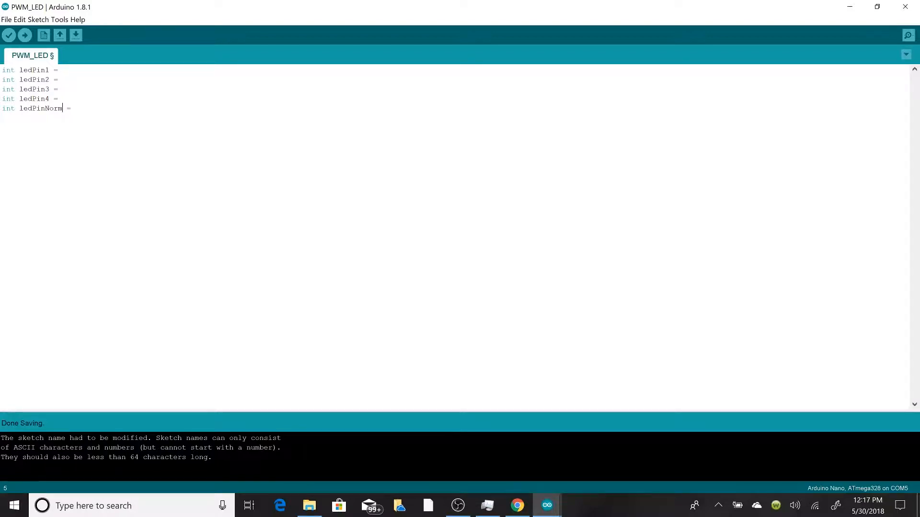
- Assign the pins 3, 5, 6, 9 and 11 to the five declarations
click(62, 70)
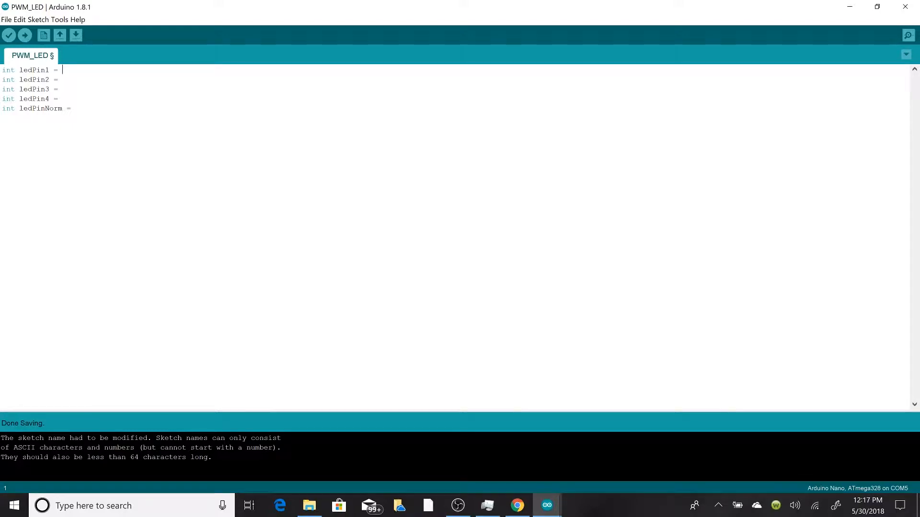
text(3;)
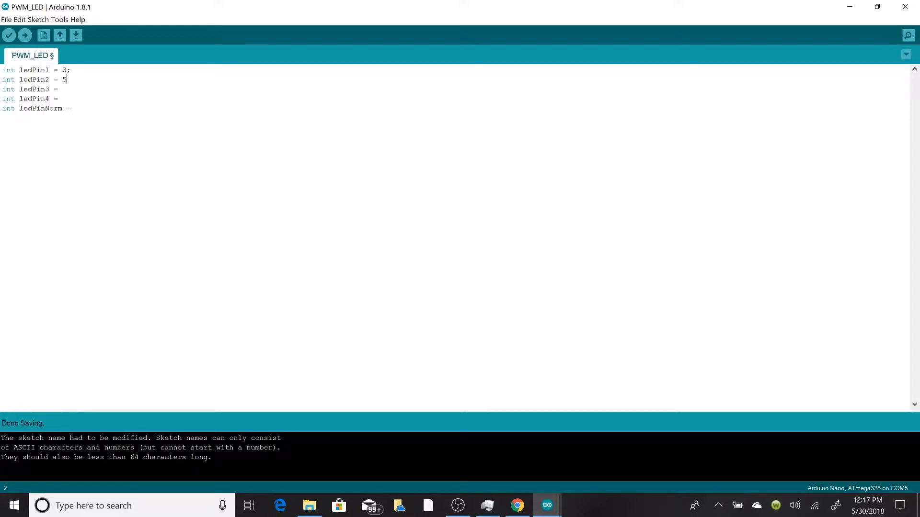
text(;)
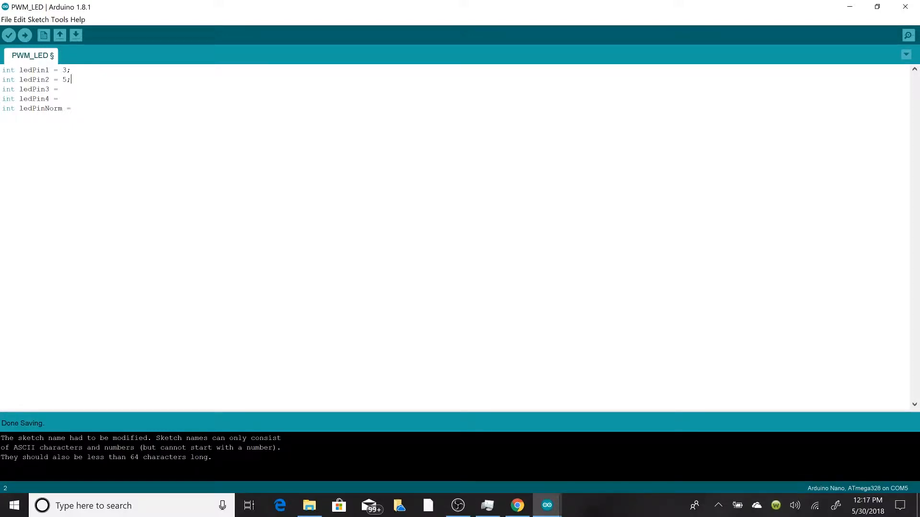
text(6;)
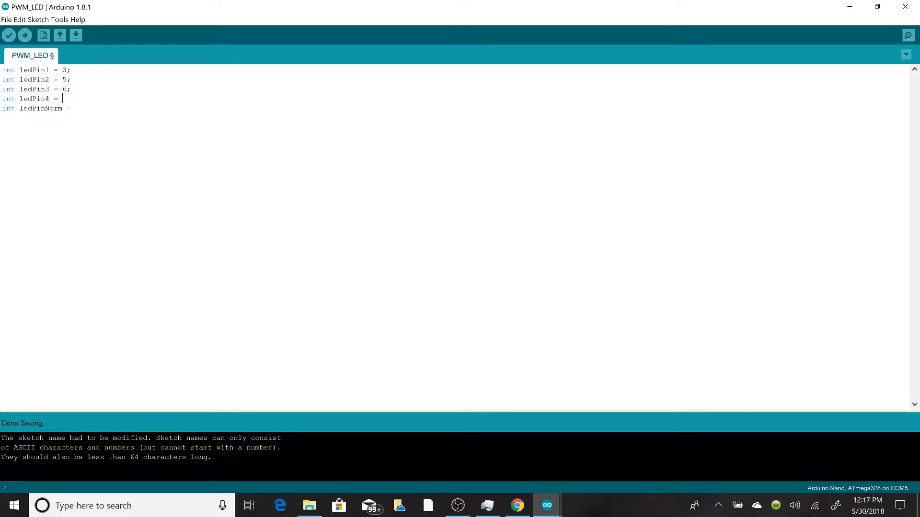
text(9;)
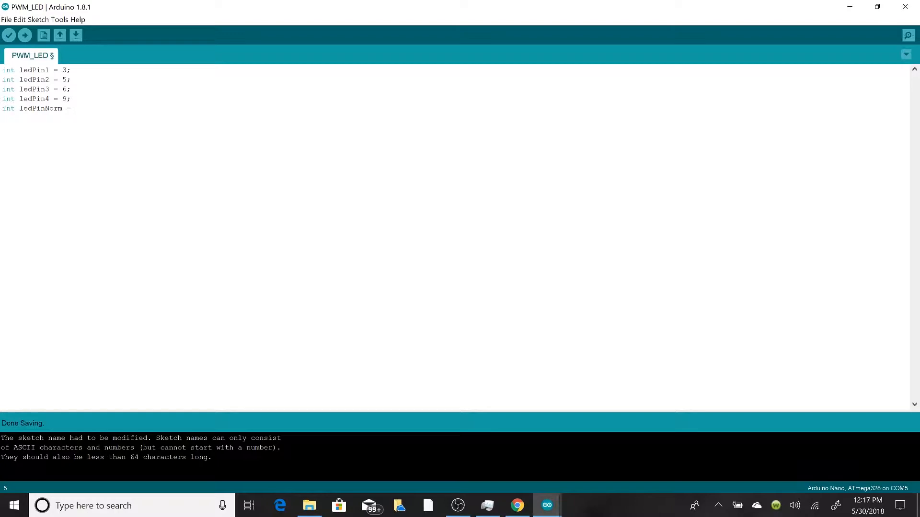
text(11;)
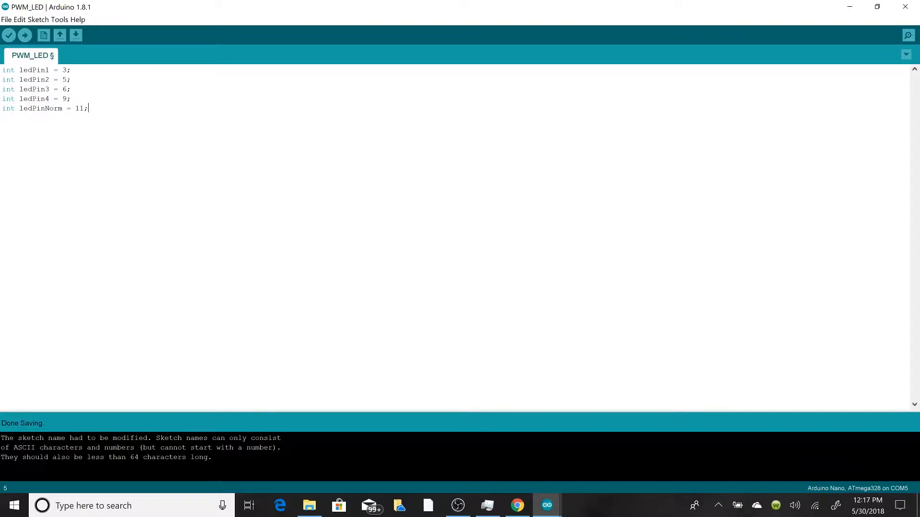
key(Enter)
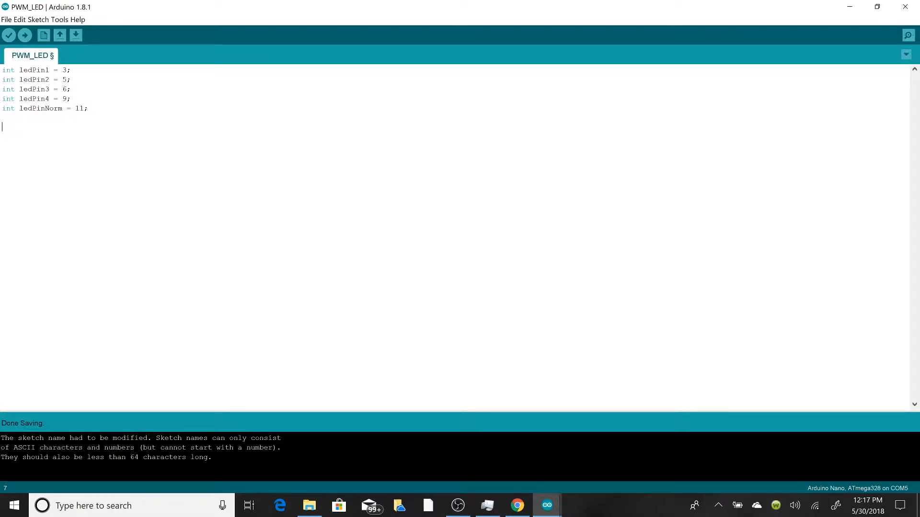
- Write void loop(){ below the declarations to start the empty loop function
text(void)
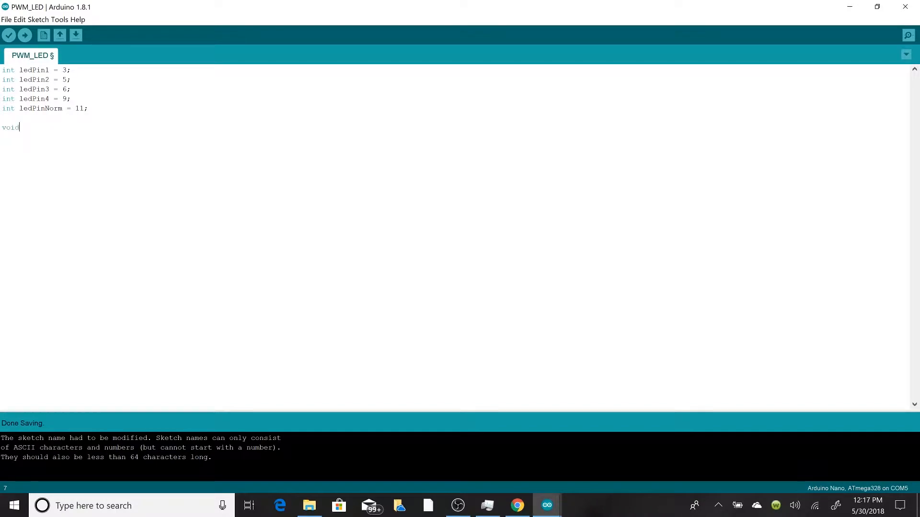
text(loop)
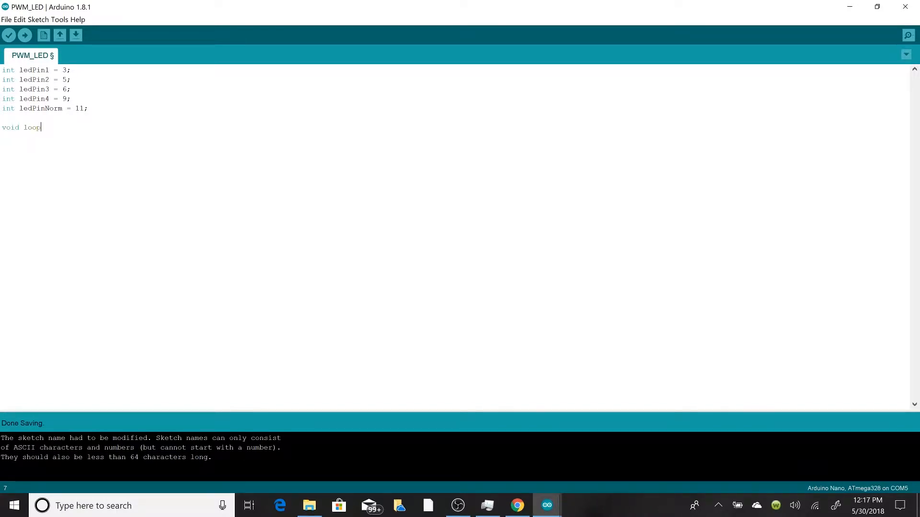
text(())
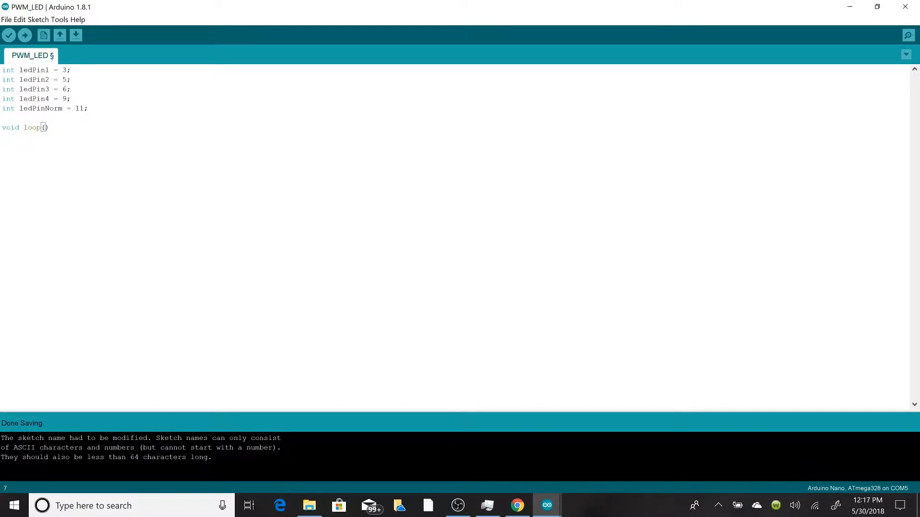
text({)
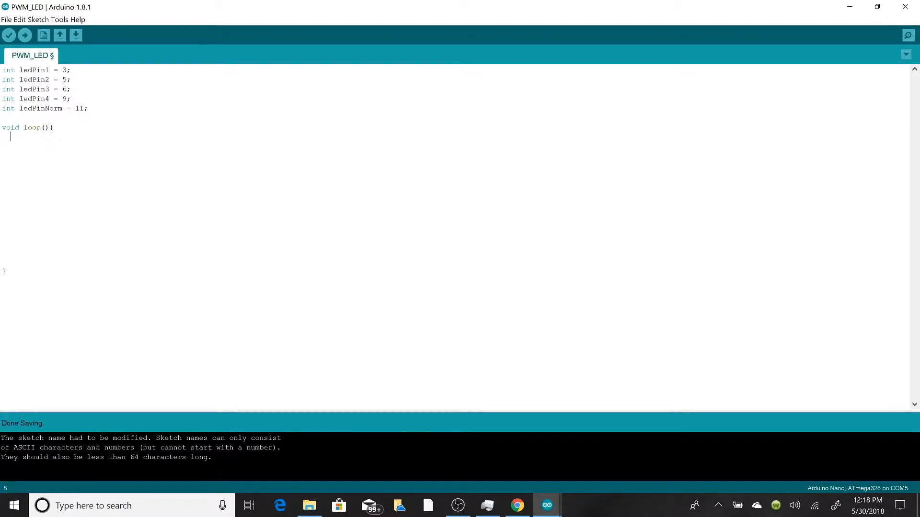
- Start the for loop with int fadeValue = 0 and condition fadeValue <= 255
text(for)
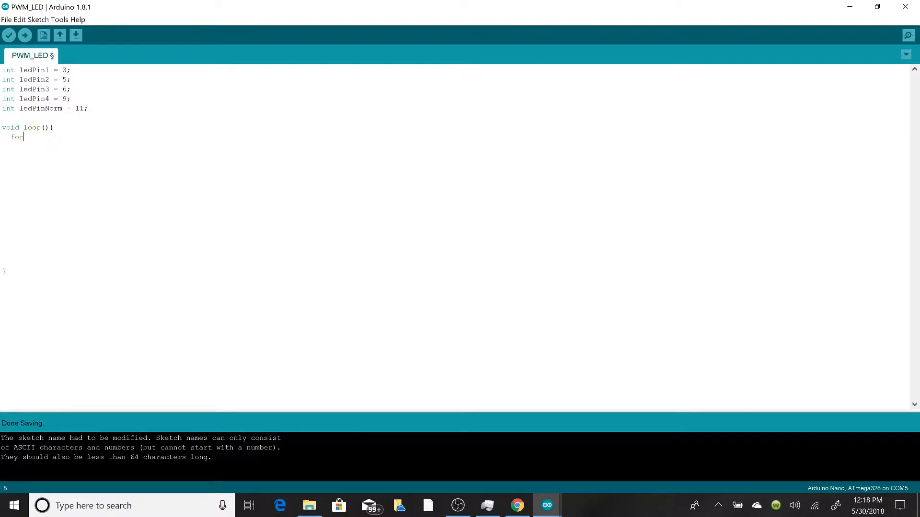
text(()
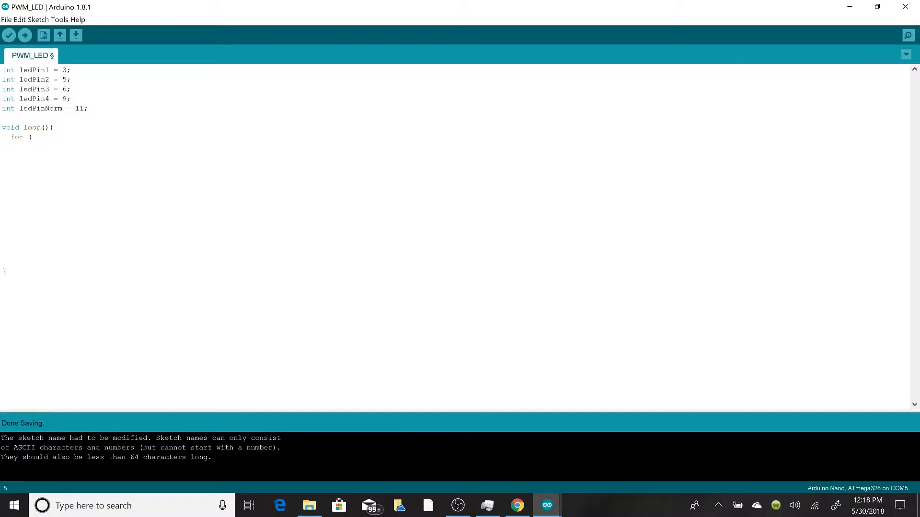
text(int f)
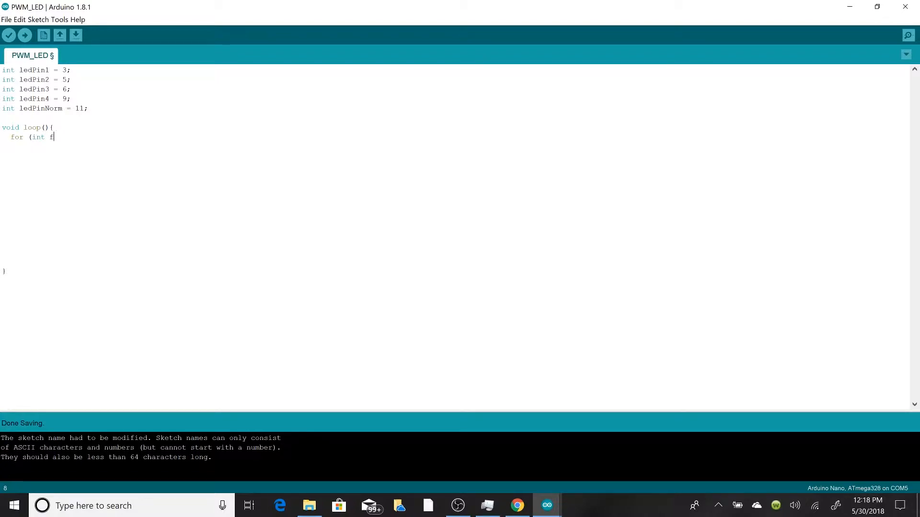
text(asdeVal)
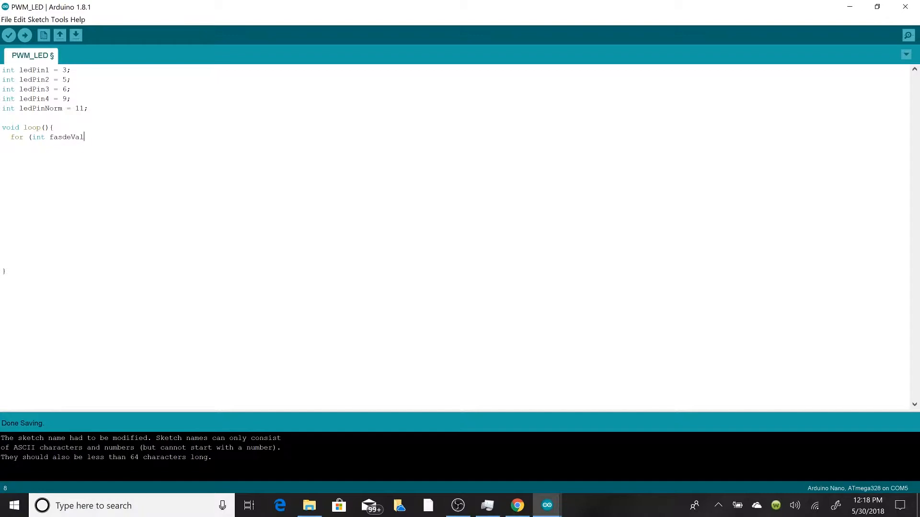
key(Backspace)
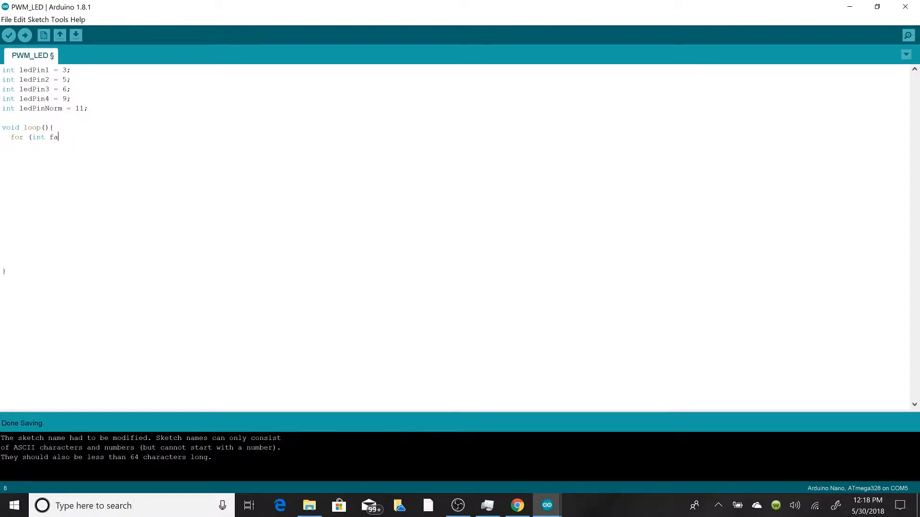
text(deValue)
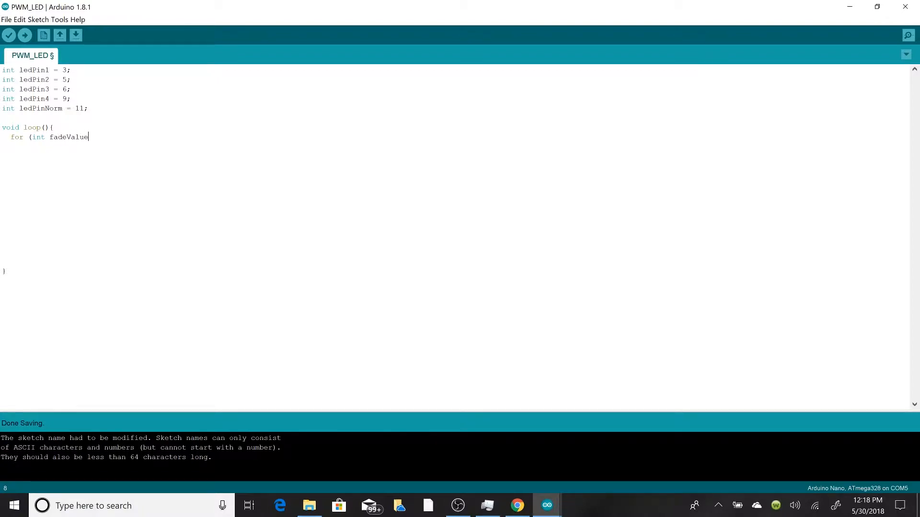
text(=0)
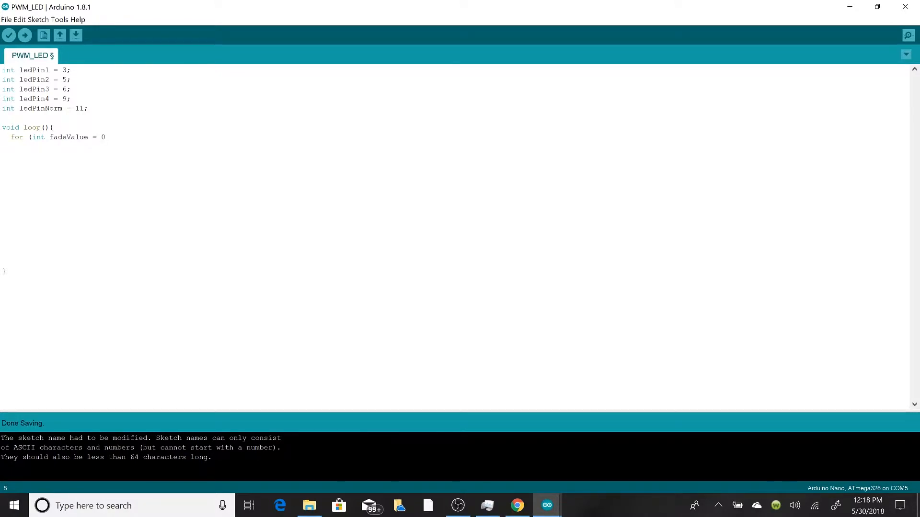
text(; fade)
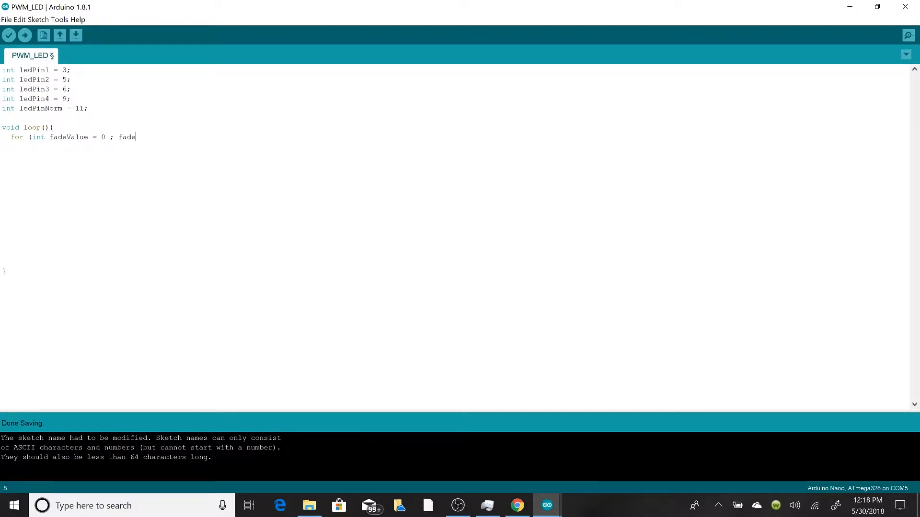
text(Value)
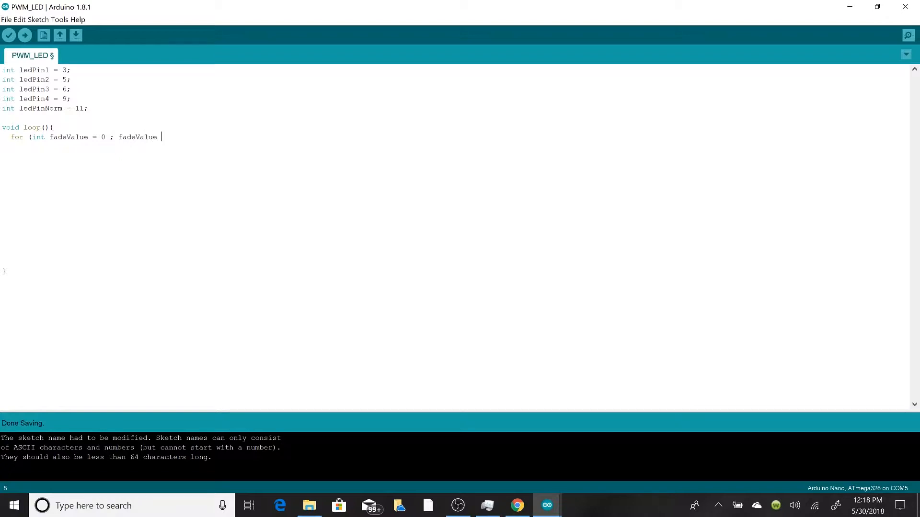
text(<)
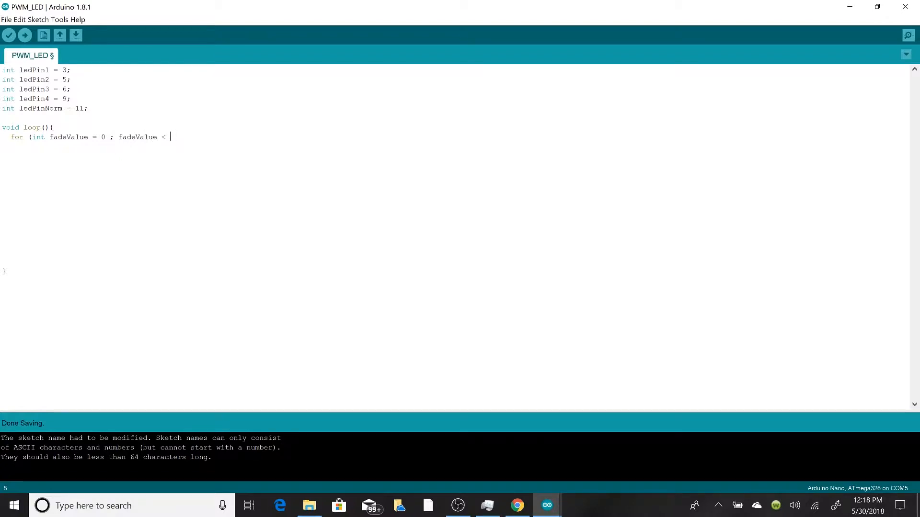
text(= 255)
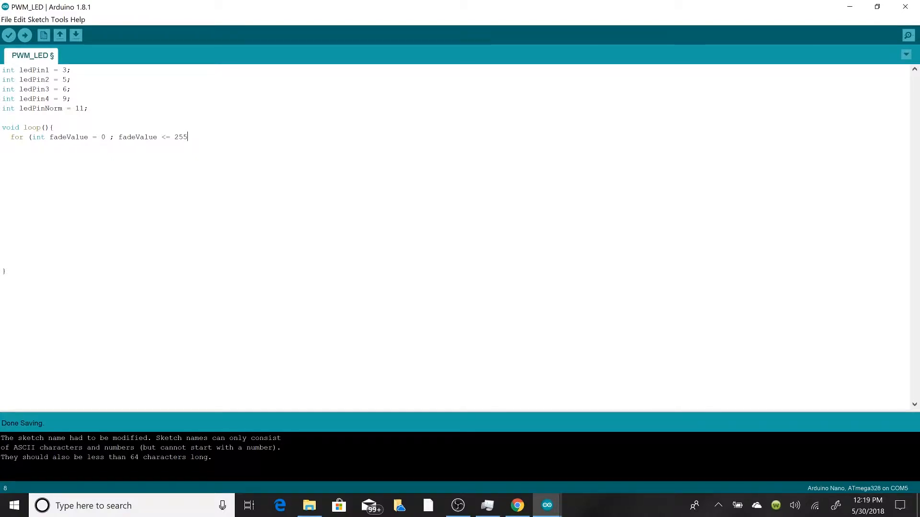
- Finish the for header with fadeValue += 5 and open its body on a new line
text(;)
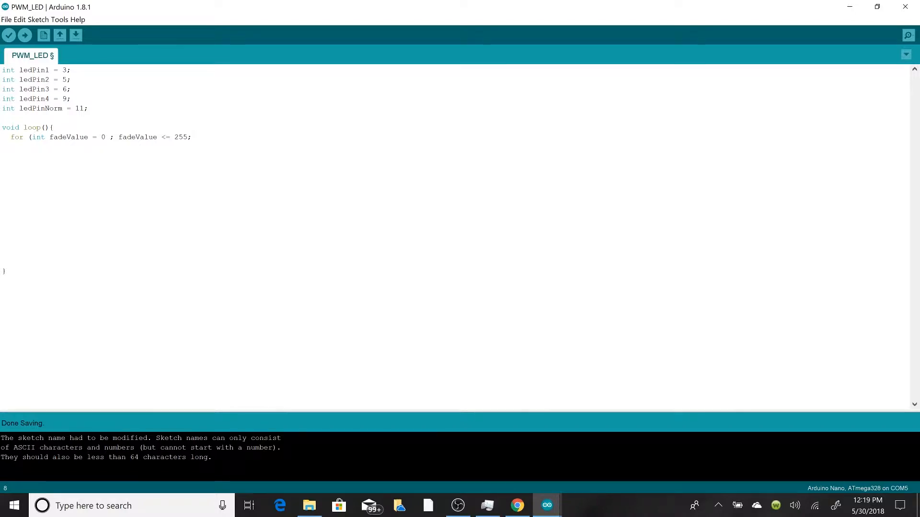
text(f)
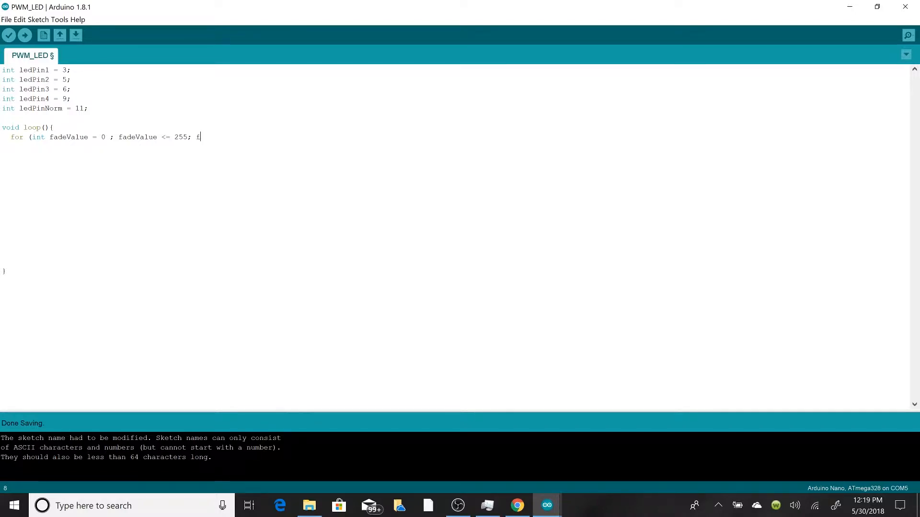
text(adeValue)
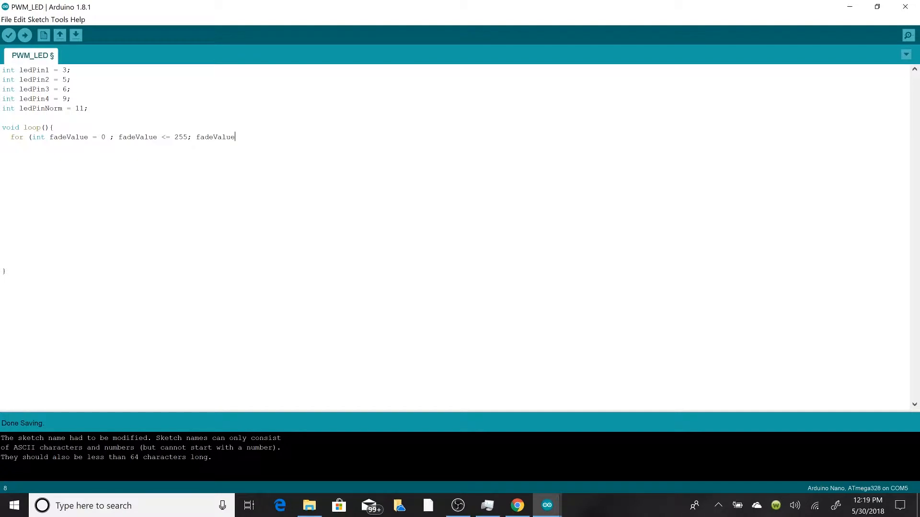
text(+)
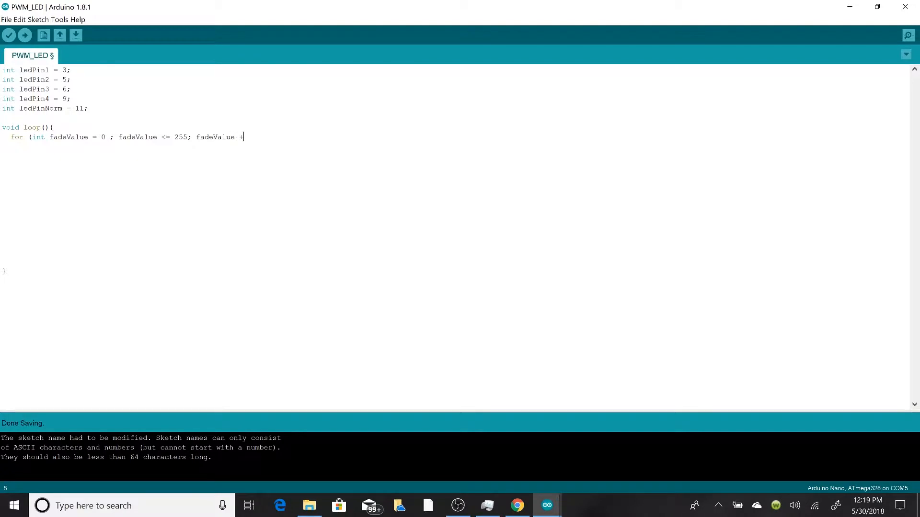
text(= 5)
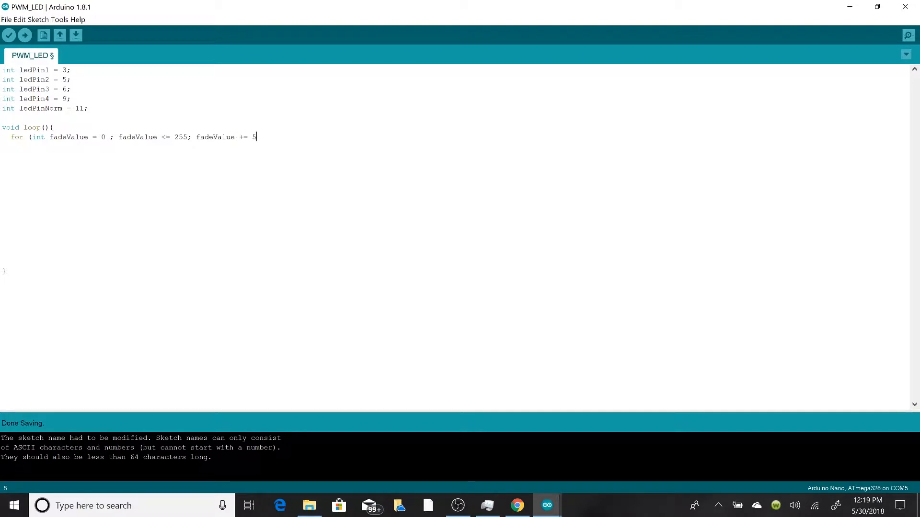
text() {)
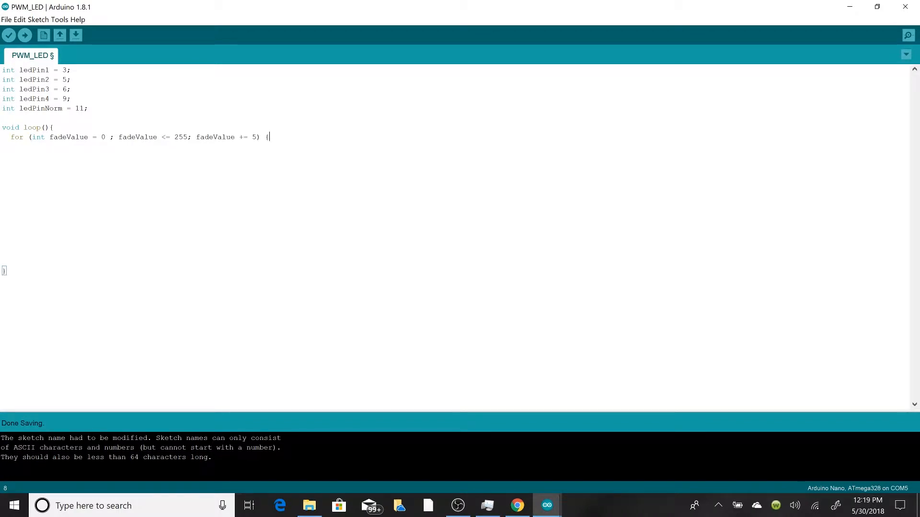
key(Return)
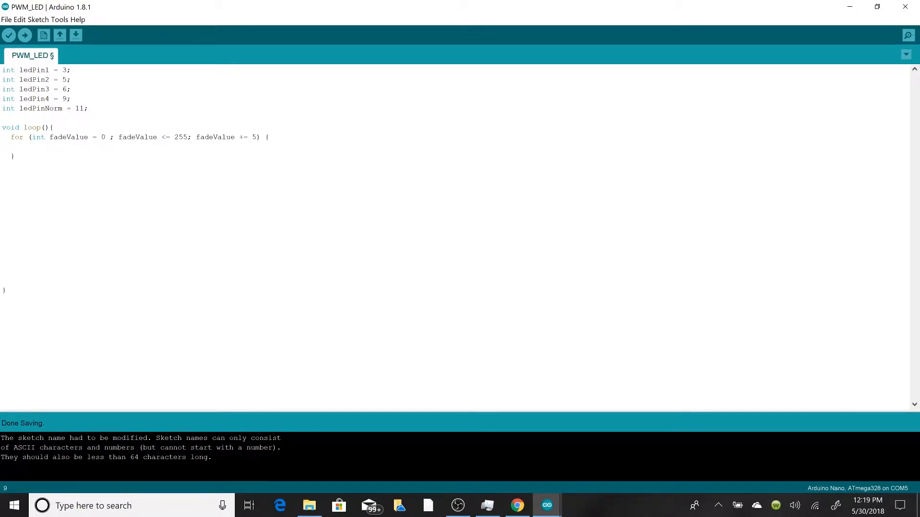
- Write analogWrite(ledPin1, fadeValue); inside the fade-up loop
text(analog)
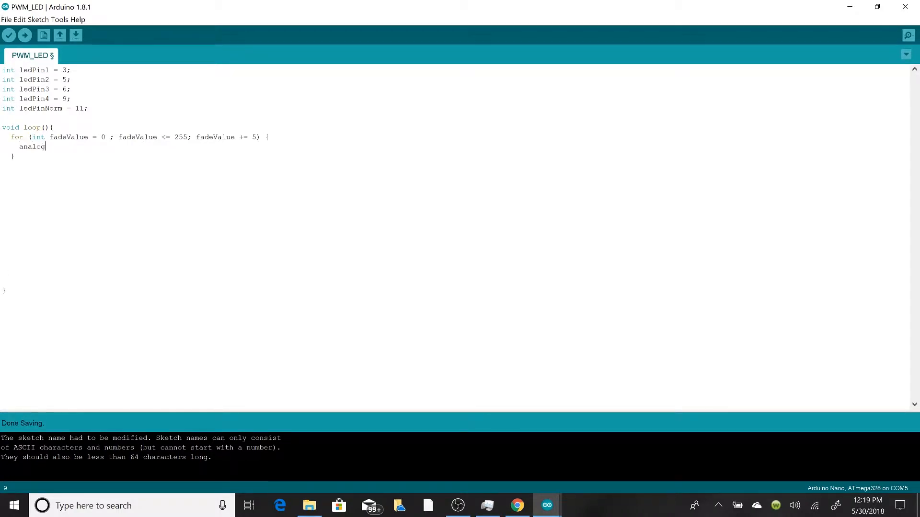
text(Write)
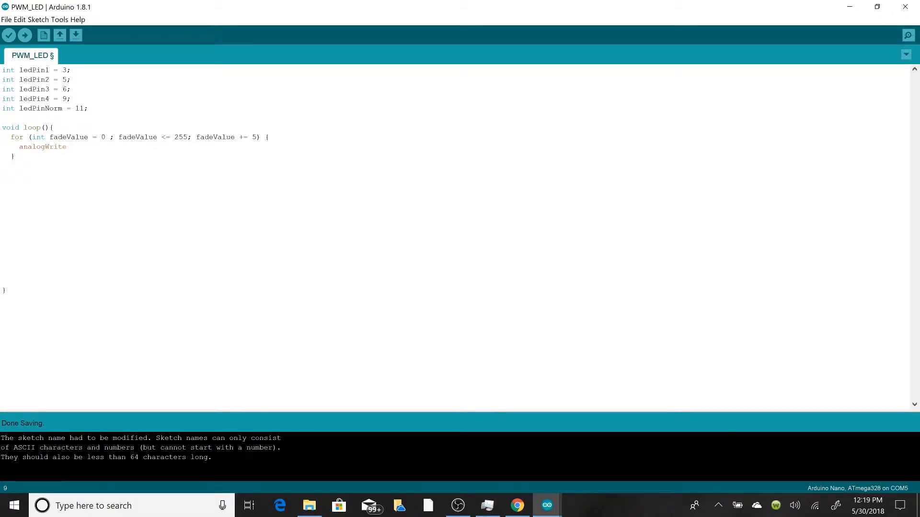
text((led)
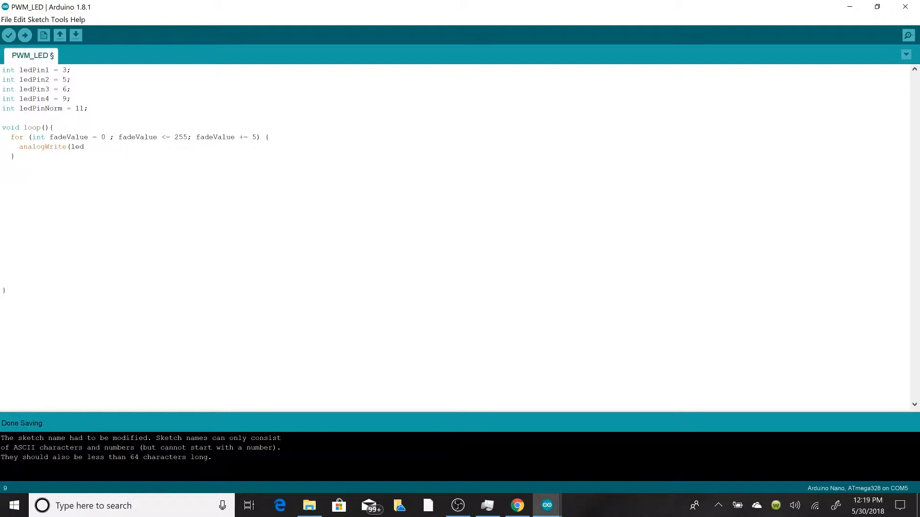
text(Pin1, f)
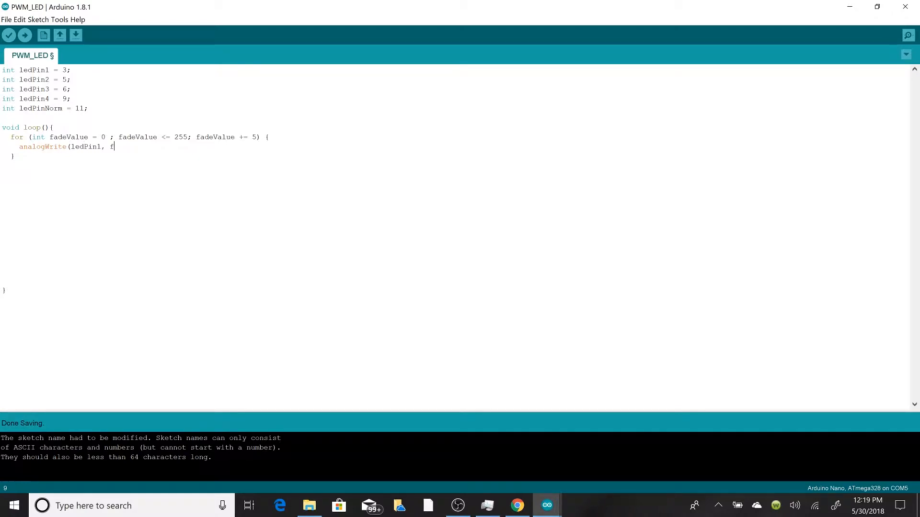
text(adeValue)
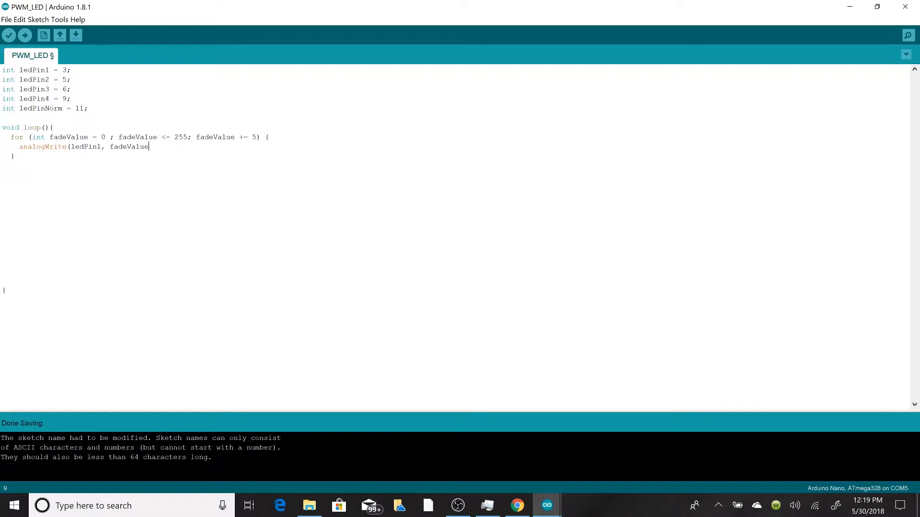
text();)
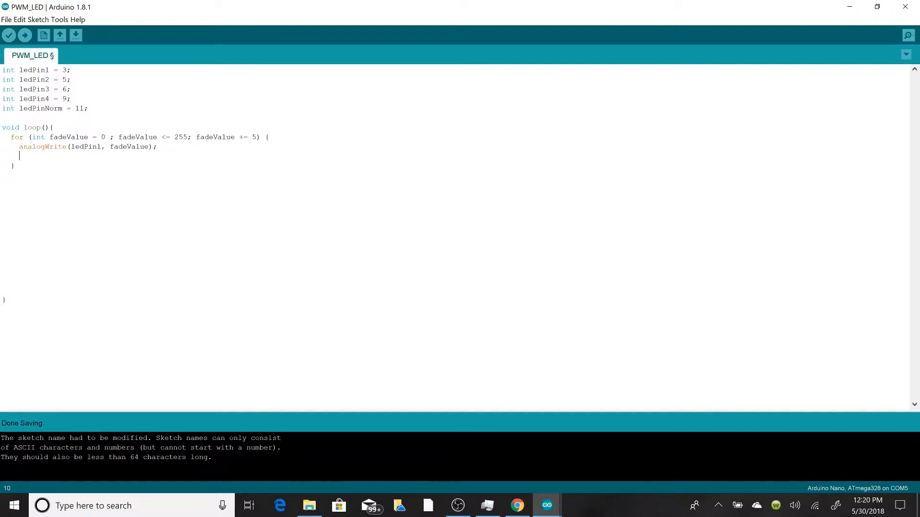
- Add delay(50); after the analogWrite call
text(delay()
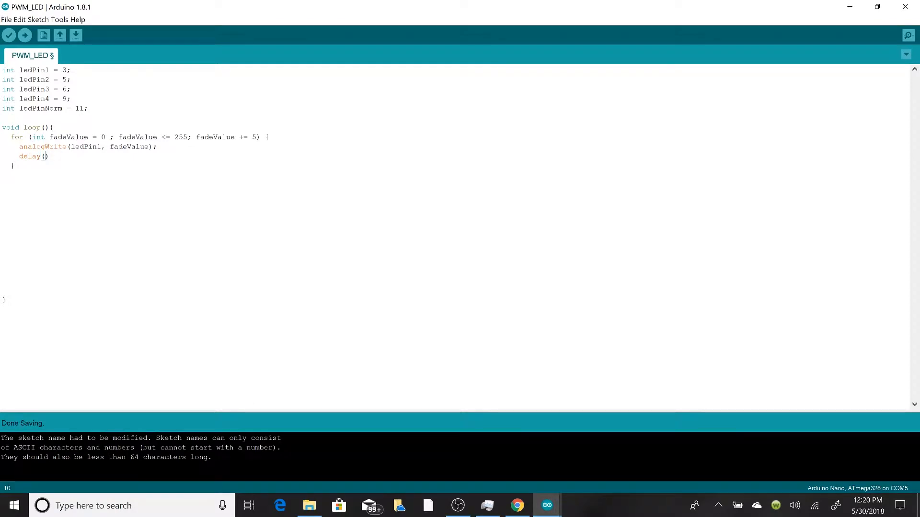
text(;)
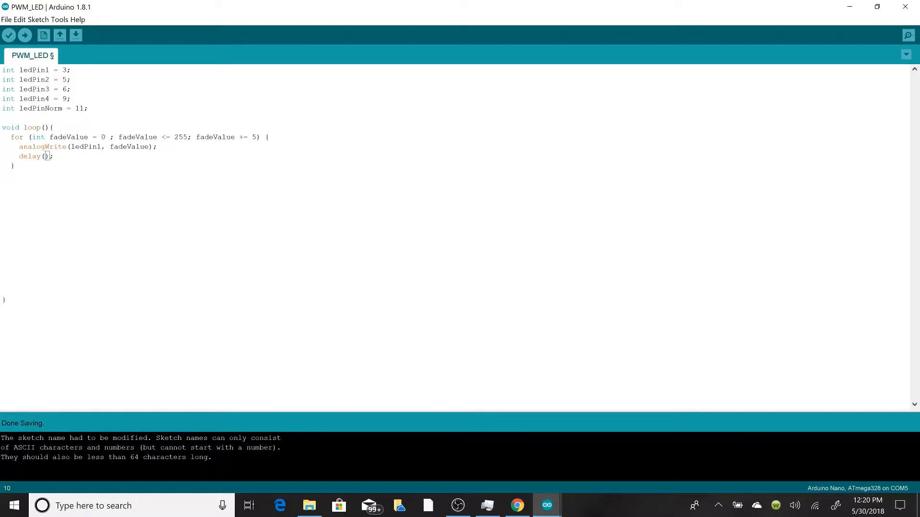
text(50)
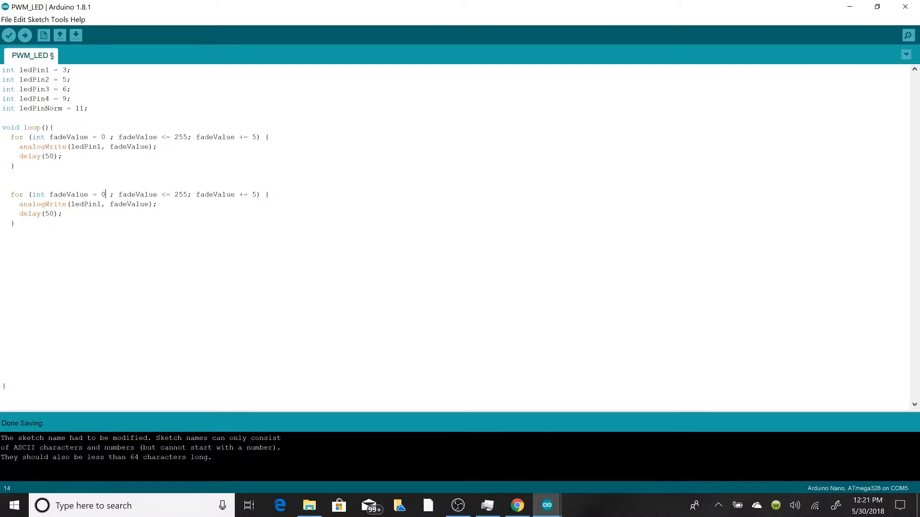
- Edit the pasted loop to fadeValue = 255; fadeValue >= 0; fadeValue -= 5
text(55)
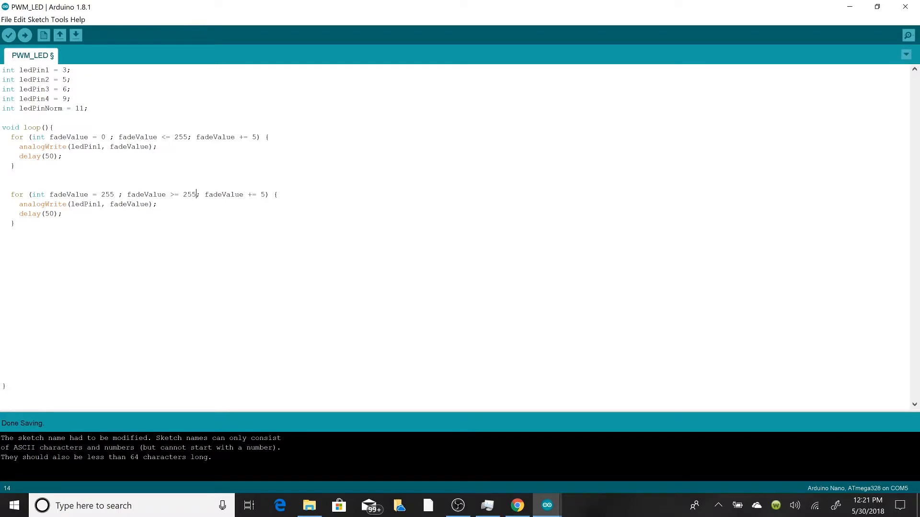
text(0)
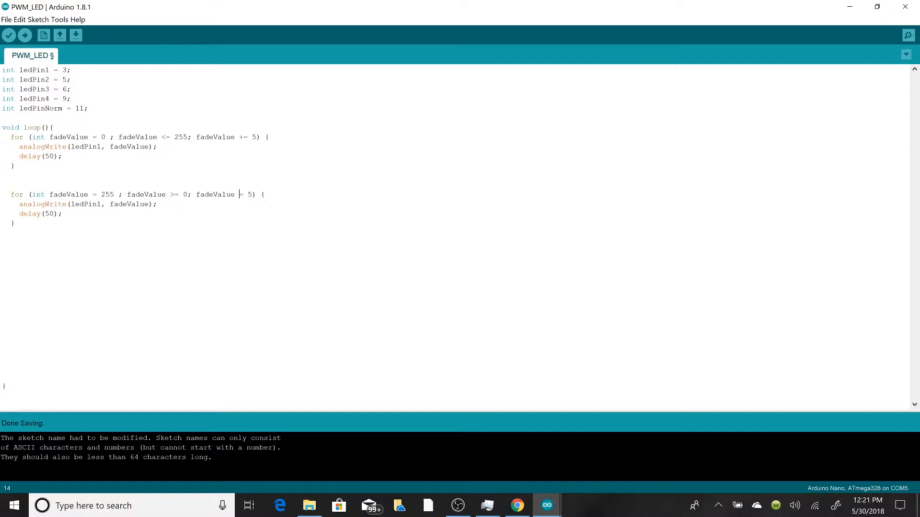
text(-)
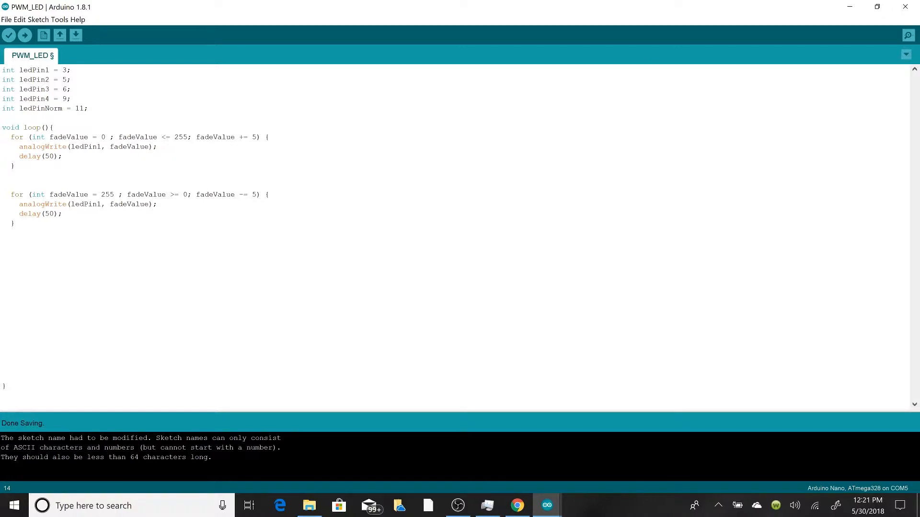
double_click(85, 203)
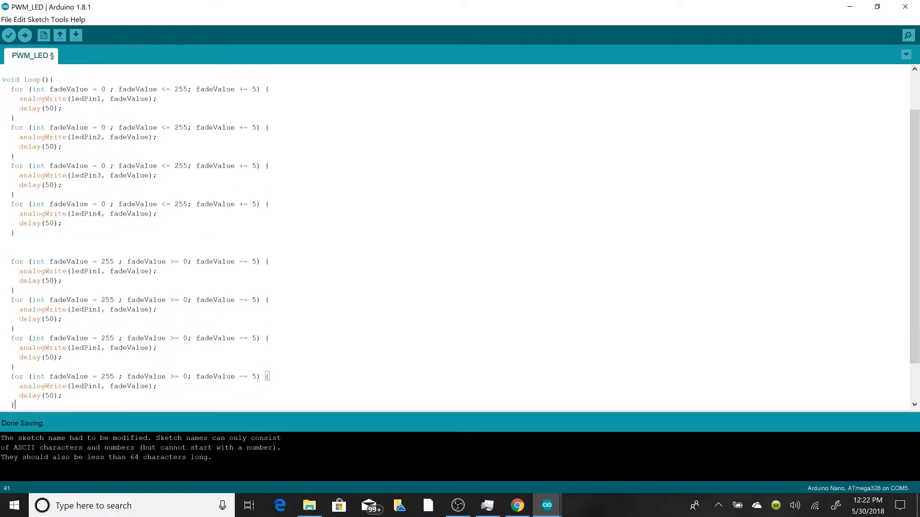
- Scroll down through the pasted fade loops for ledPin2, ledPin3 and ledPin4
scroll(down, 3)
text(2)
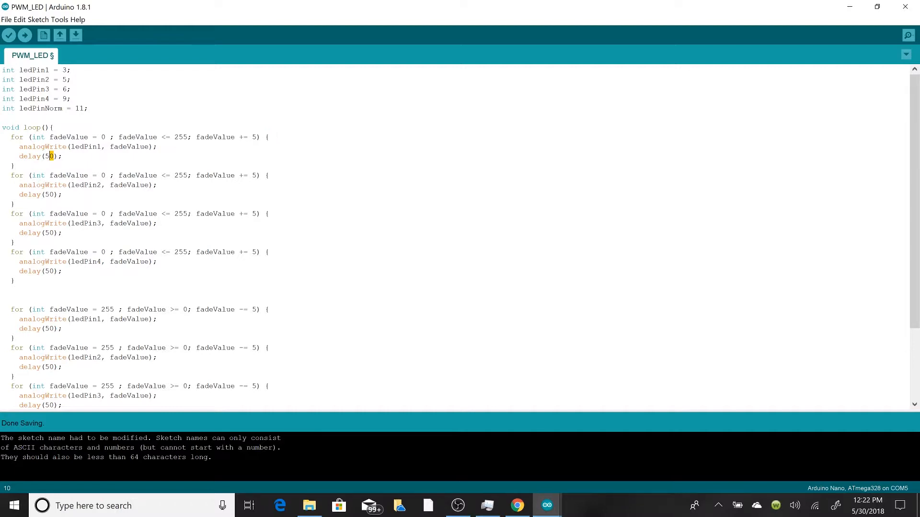
scroll(down, 3)
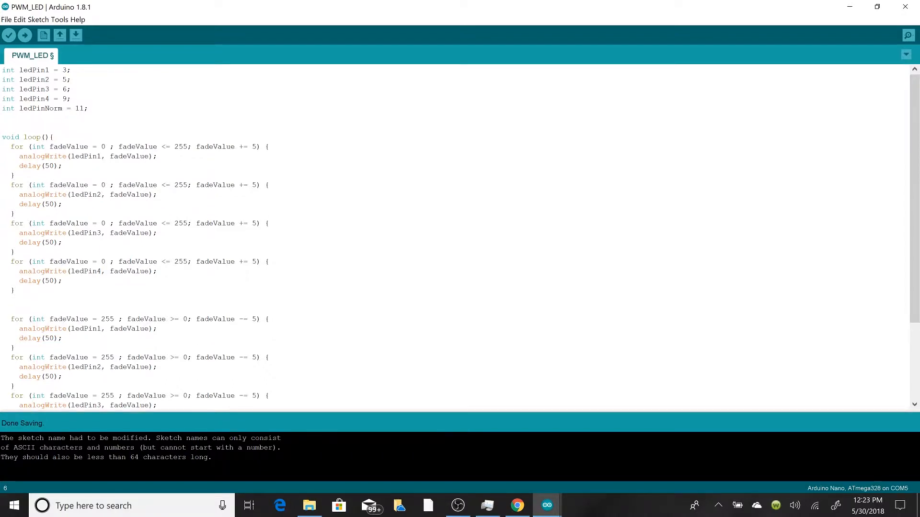
- Declare int waiting = 50; and replace the first delay(50) with delay(waiting)
text(waiting =)
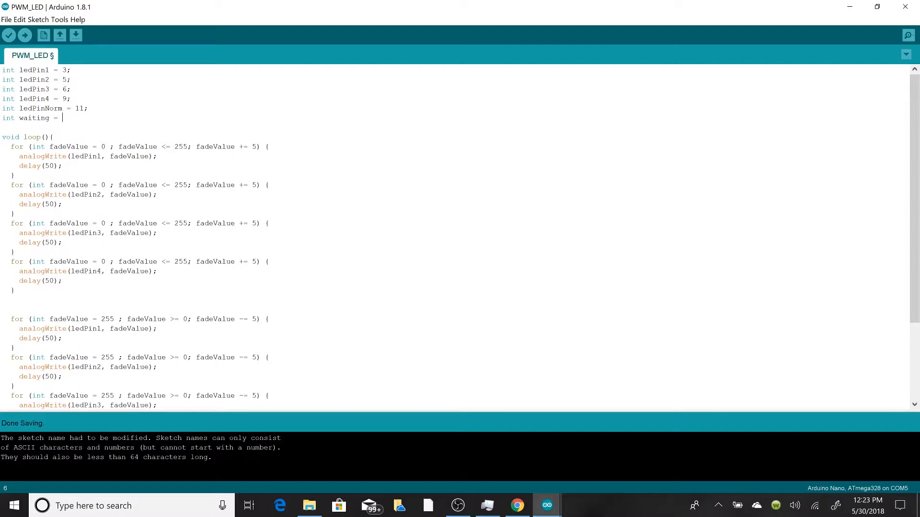
text(50)
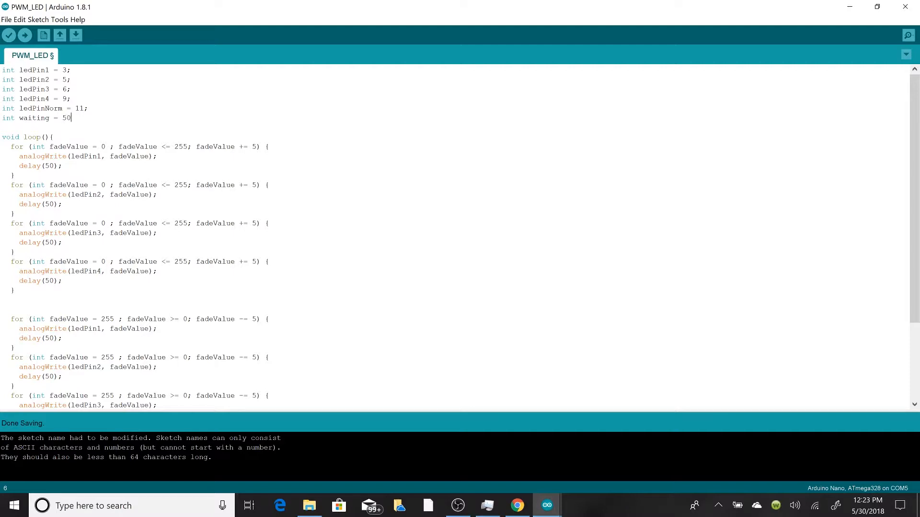
text(;)
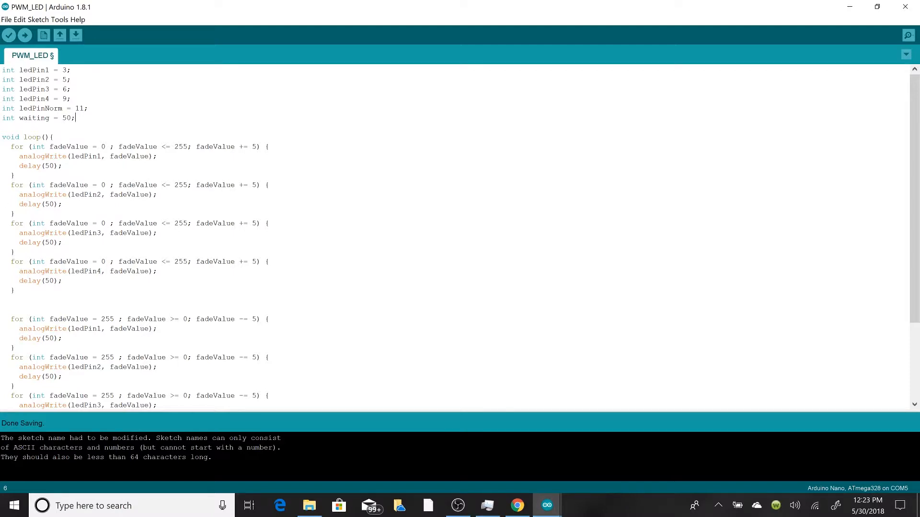
double_click(49, 166)
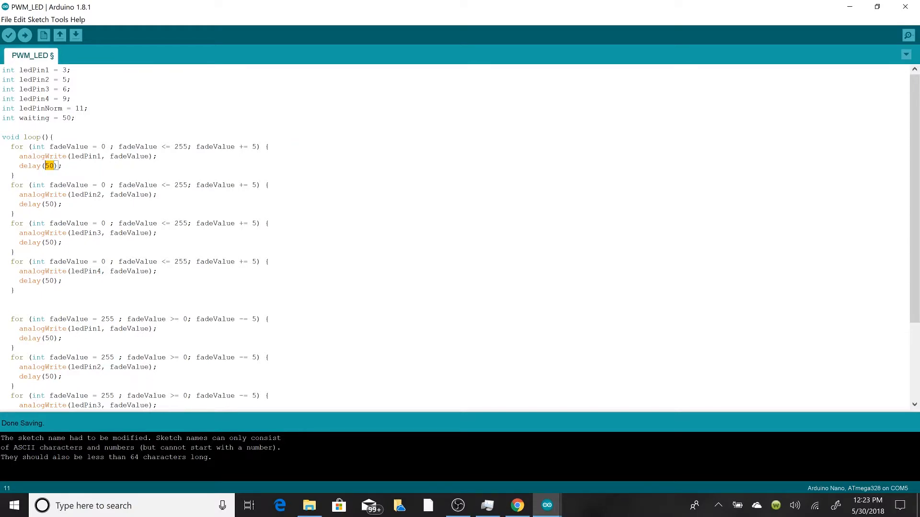
text(waiting)
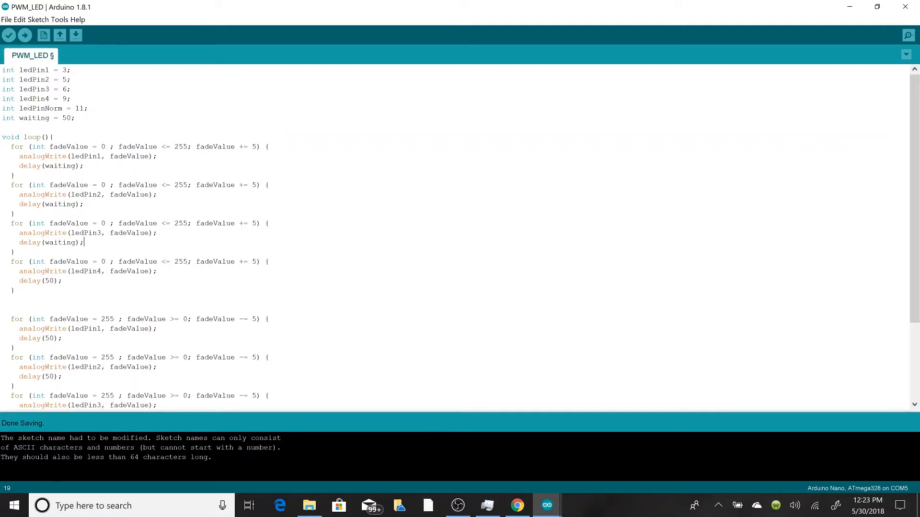
- Correct the delay value and ledPin number in the ledPin4 fade loop
double_click(30, 281)
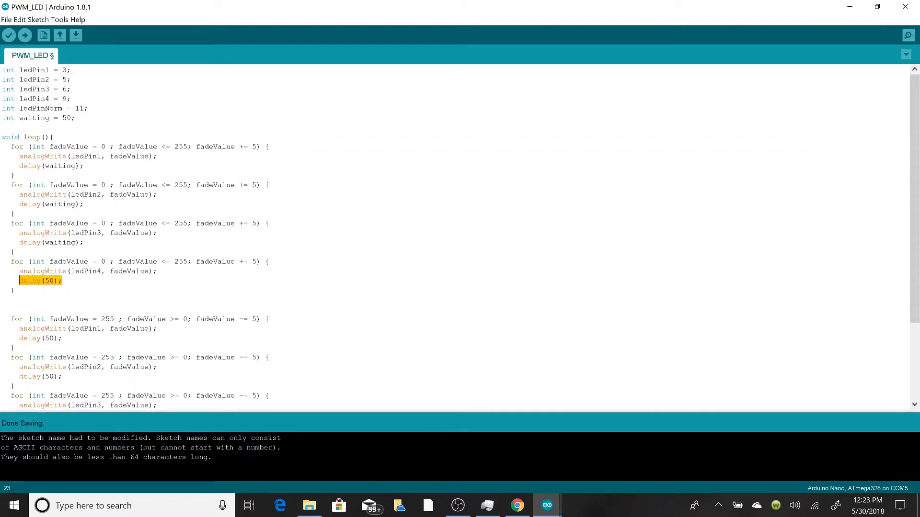
scroll(down, 3)
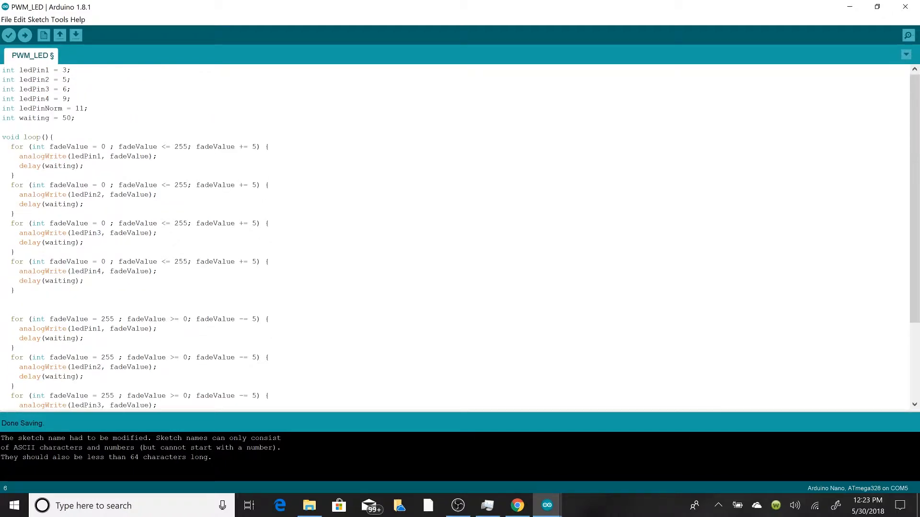
text(30)
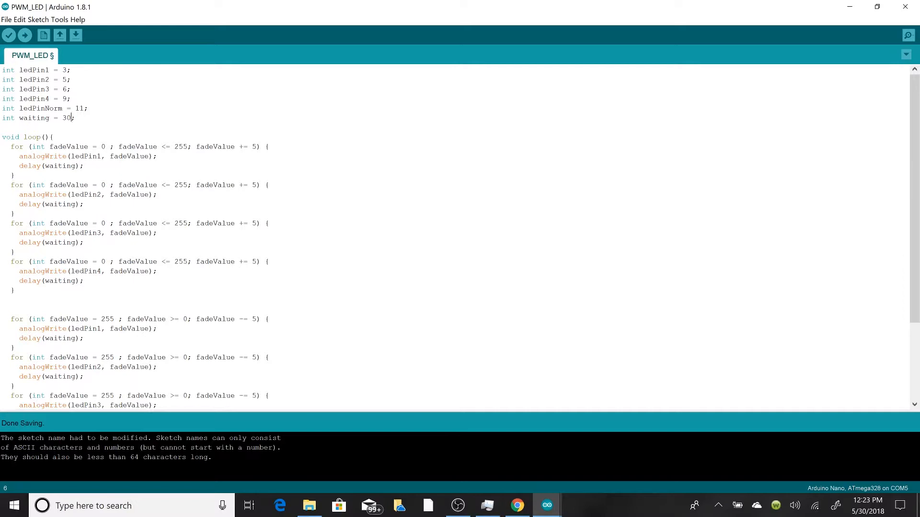
key(BackSpace)
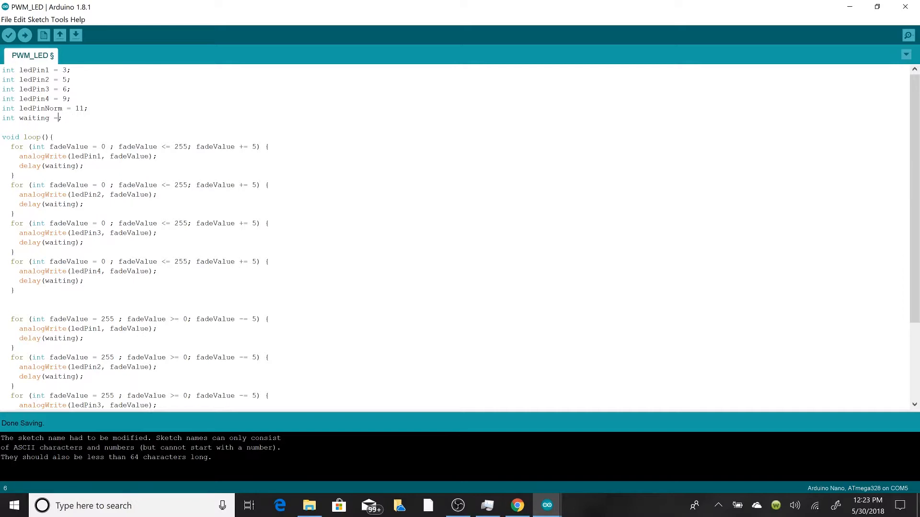
text(1)
text( 50;)
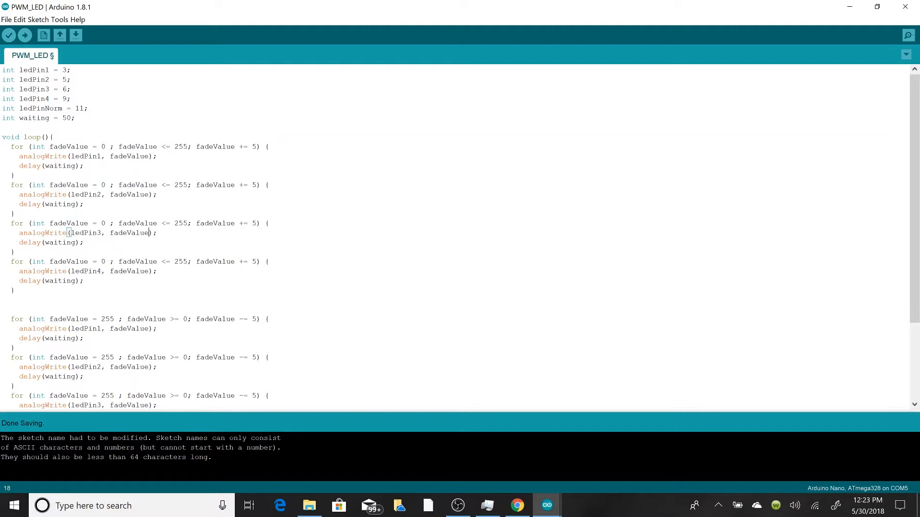
scroll(down, 3)
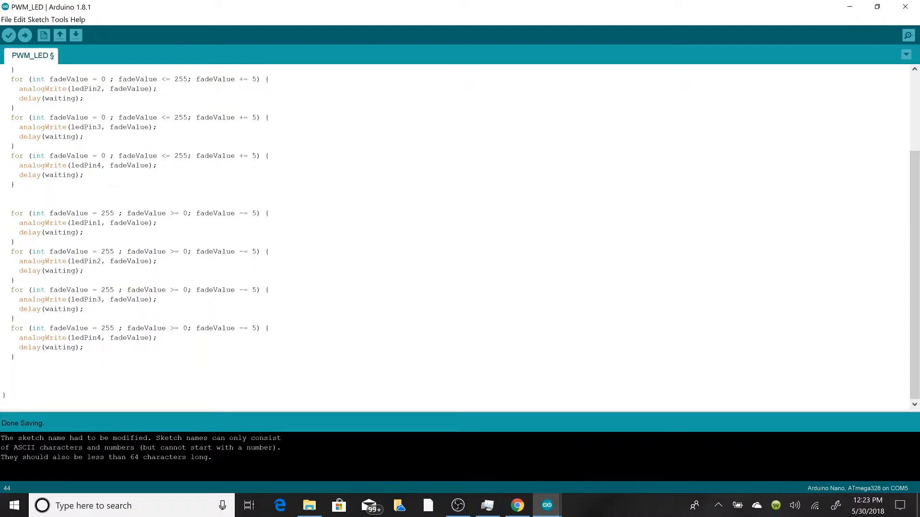
- After the fade-up loops add digitalWrite(ledpinNorm,HIGH);
scroll(up, 3)
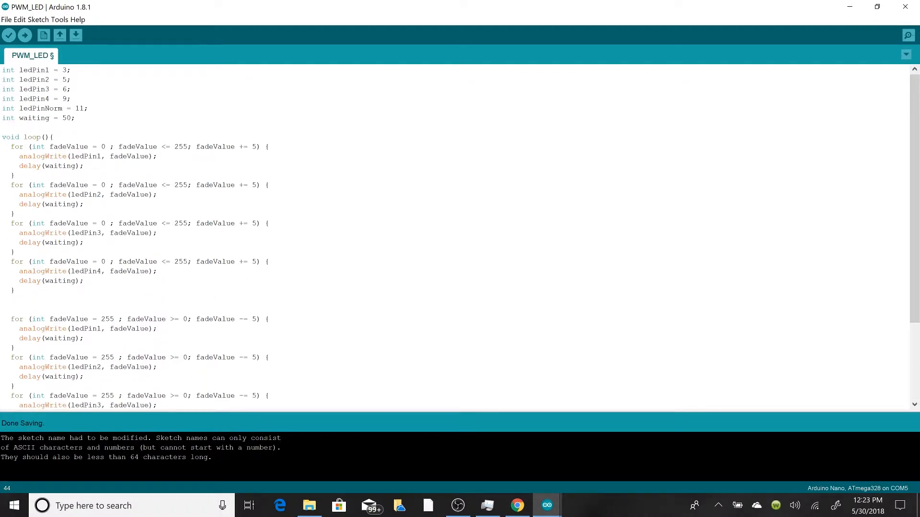
double_click(41, 108)
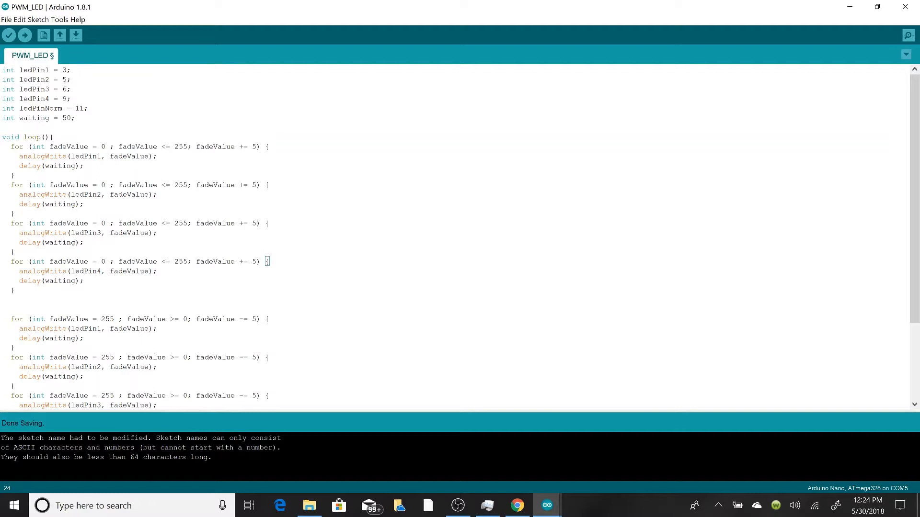
key(enter)
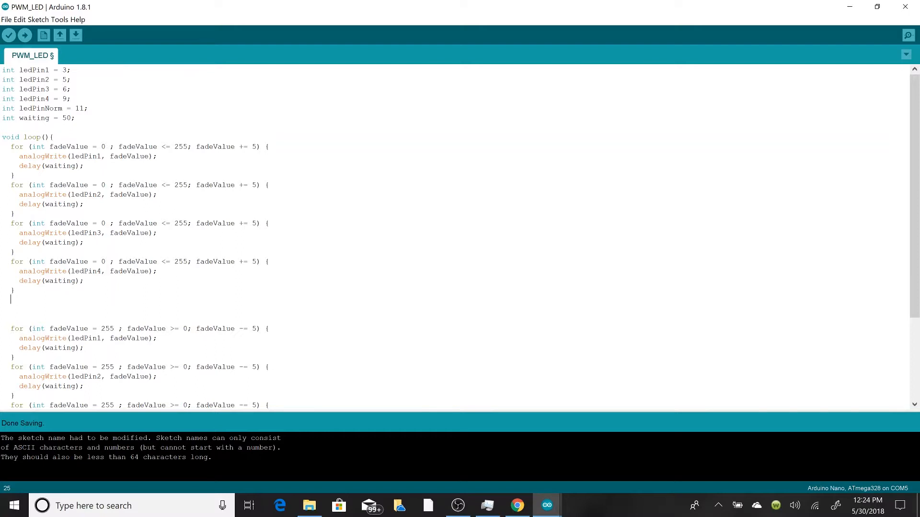
text(digital)
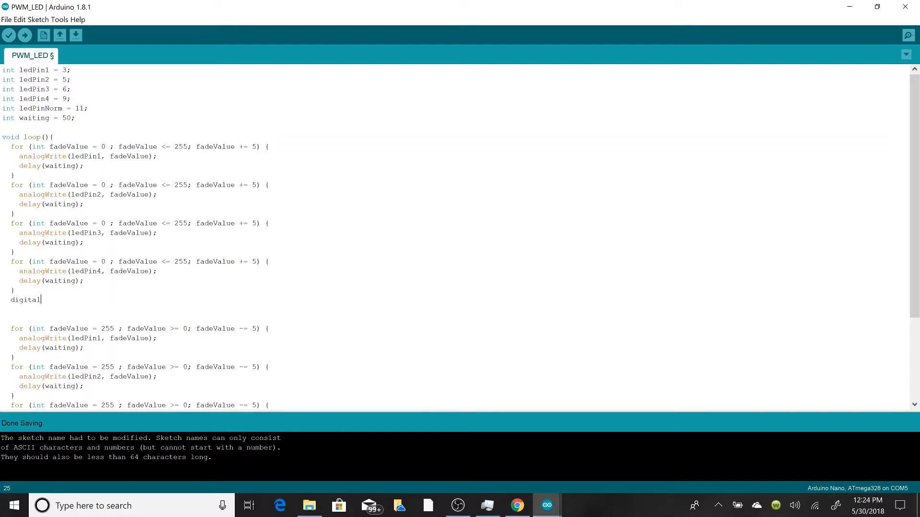
text(W)
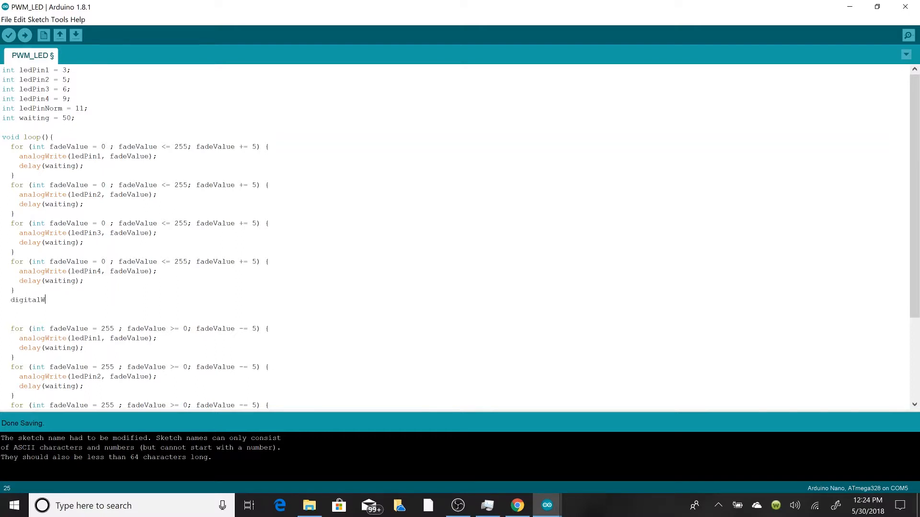
text(rite)
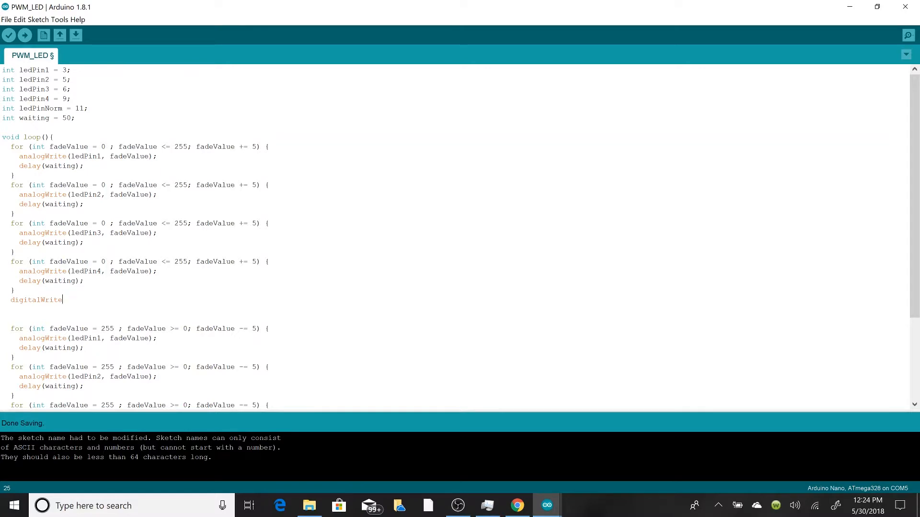
text(()
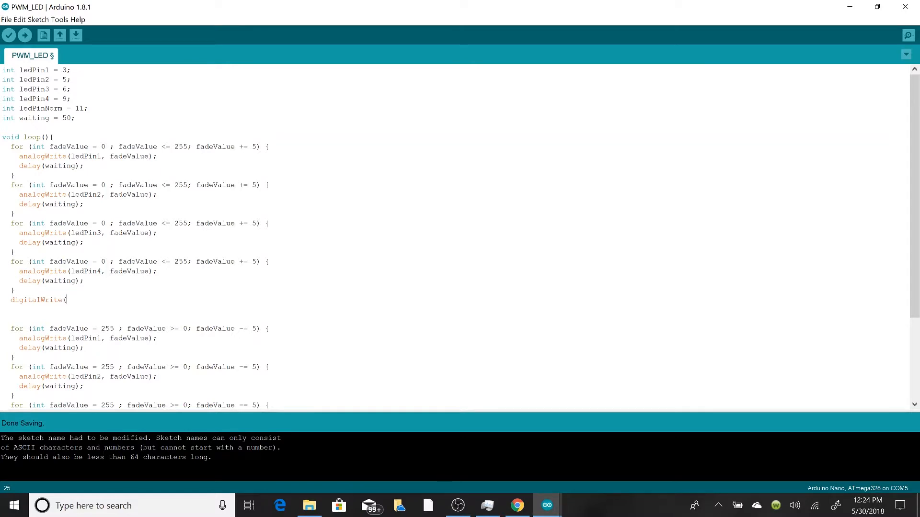
text(1)
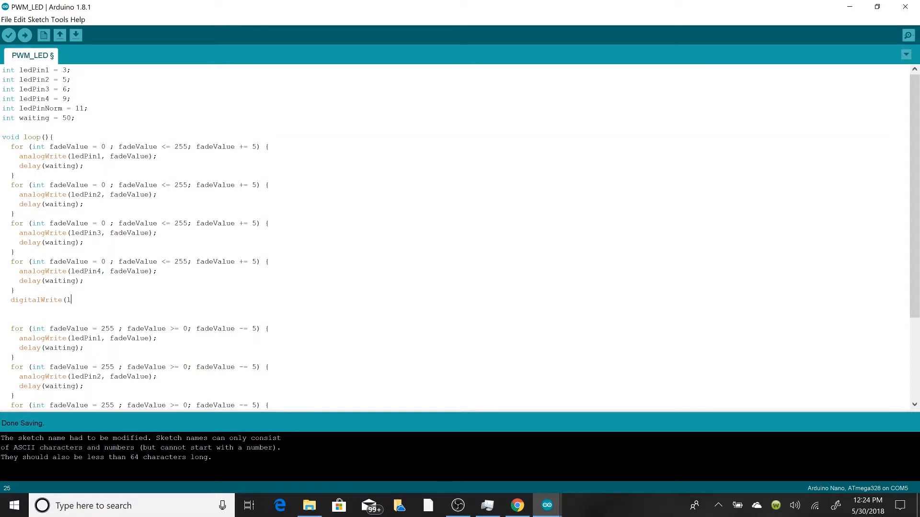
text(edpin)
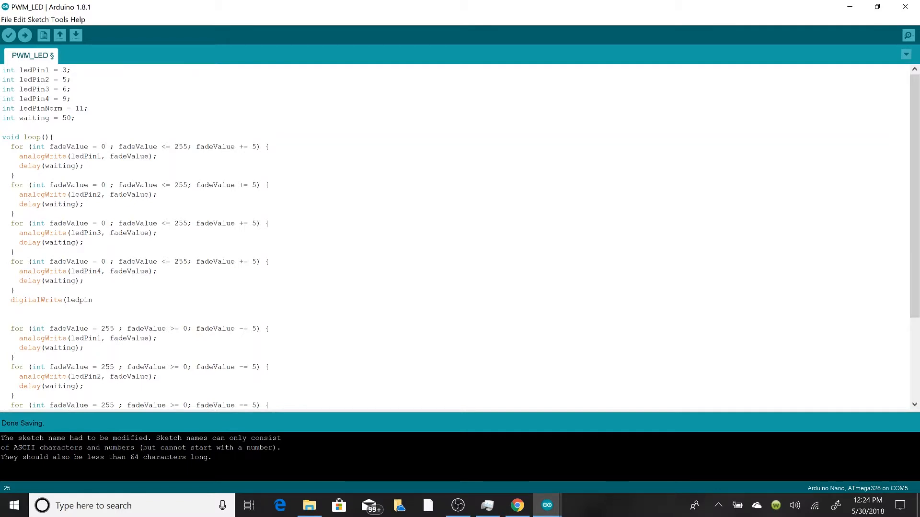
text(Norm)
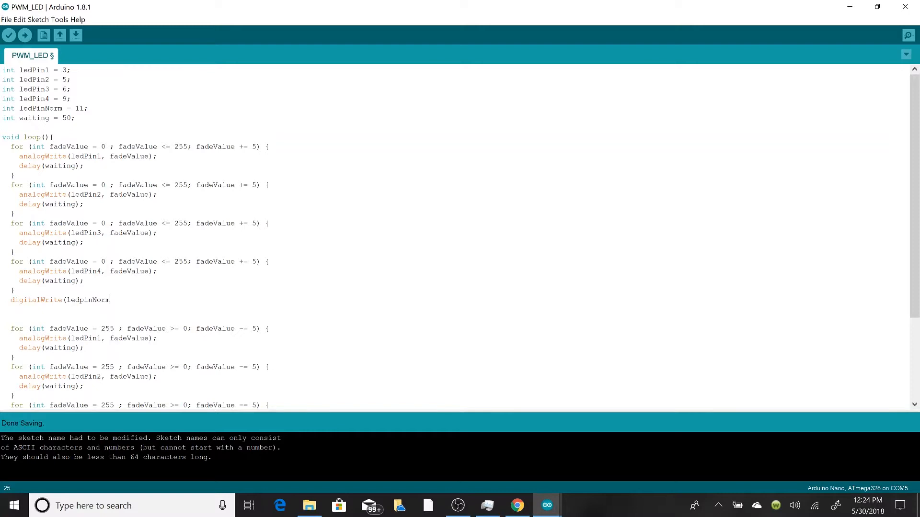
text(,HIGH)
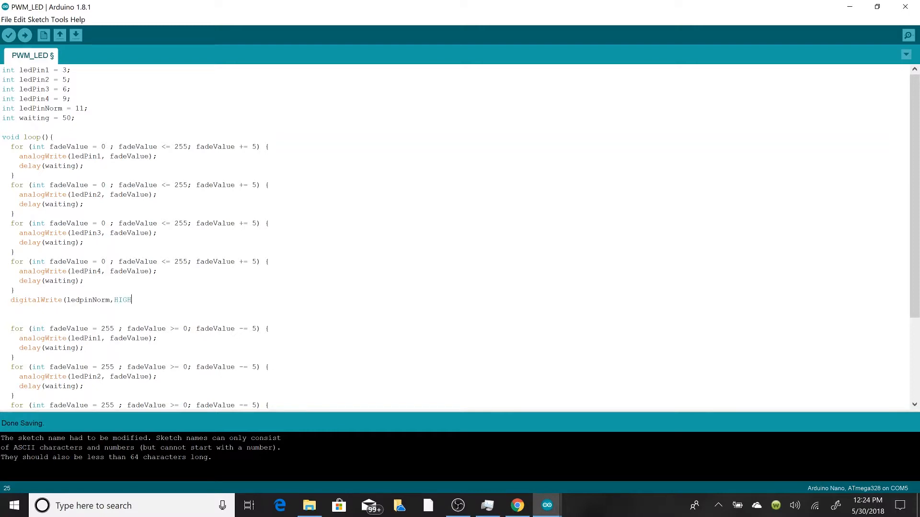
text())
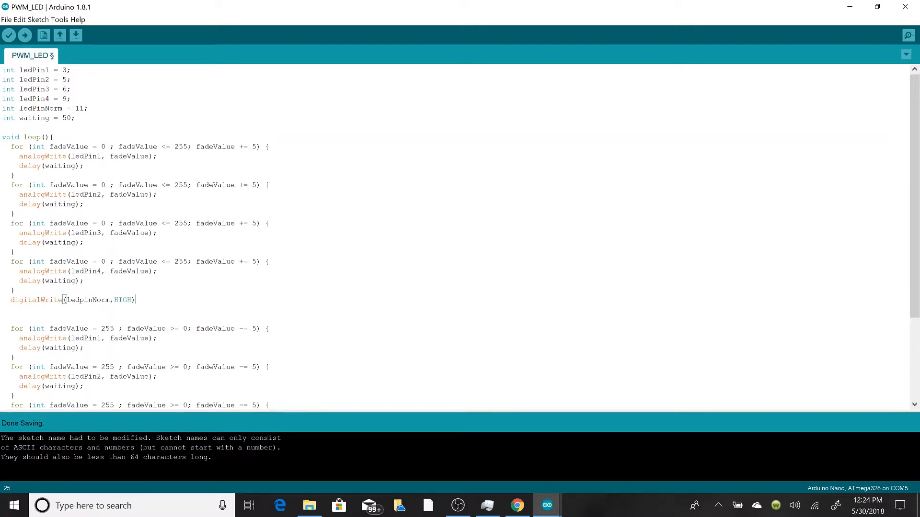
text(;)
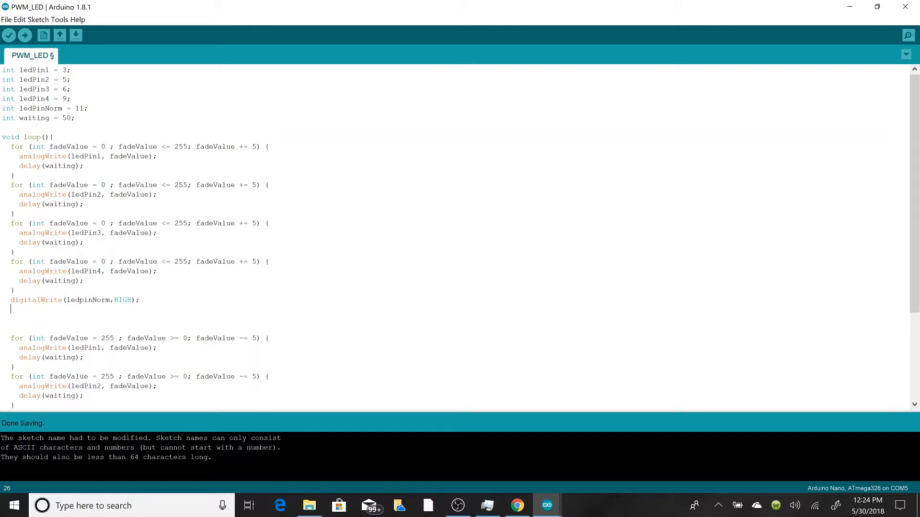
- Follow it with delay(1000); to wait one second
text(delay)
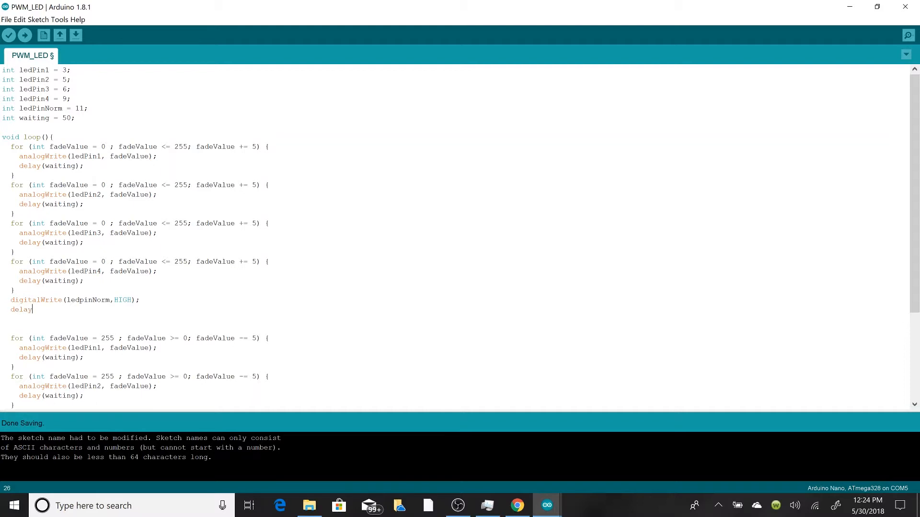
text((10)
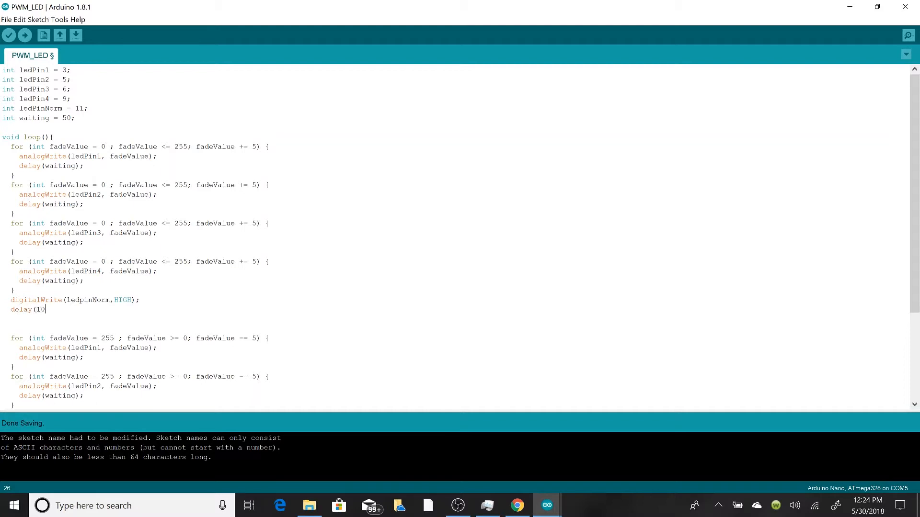
text(00))
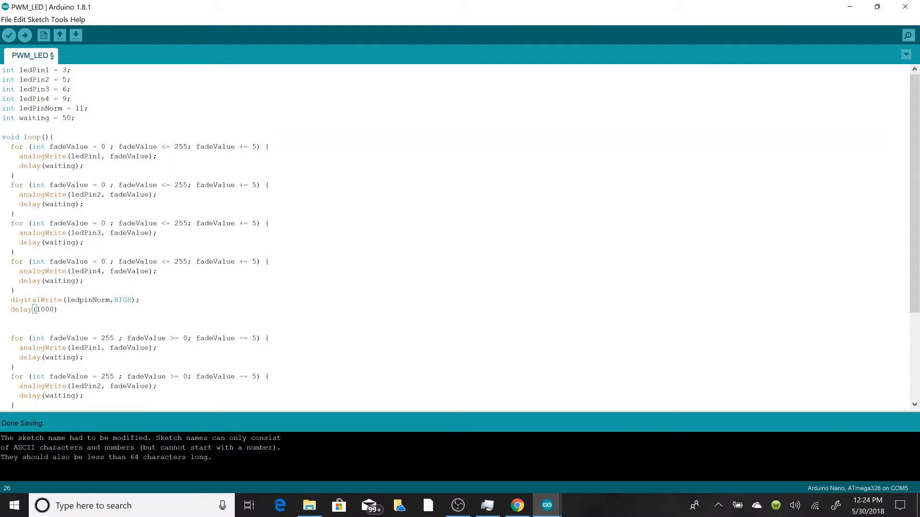
text(;)
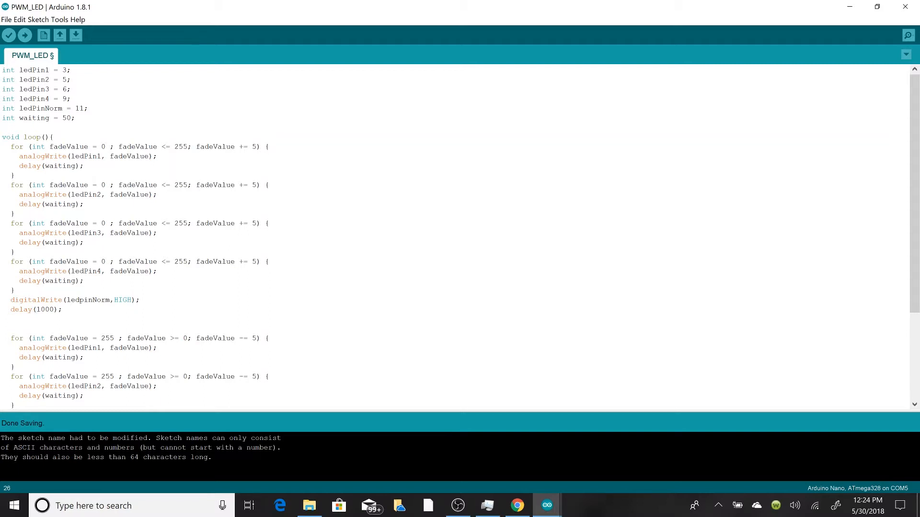
scroll(down, 3)
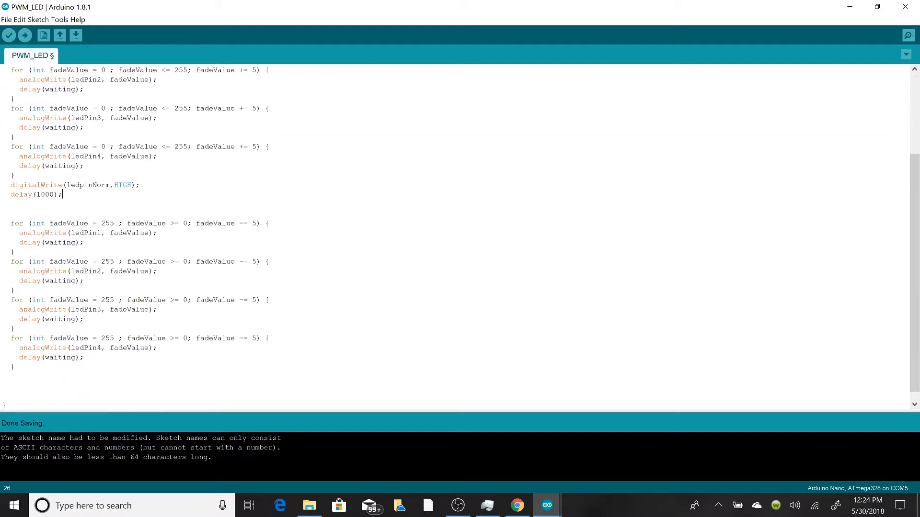
scroll(down, 3)
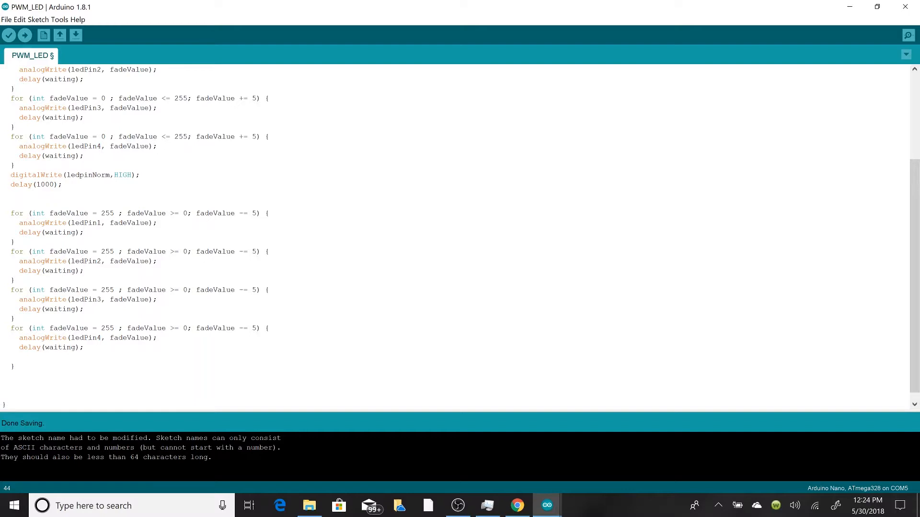
- Paste the digitalWrite and delay(1000) lines after the fade-down loops with ledpinNorm set LOW
drag(11, 174, 61, 184)
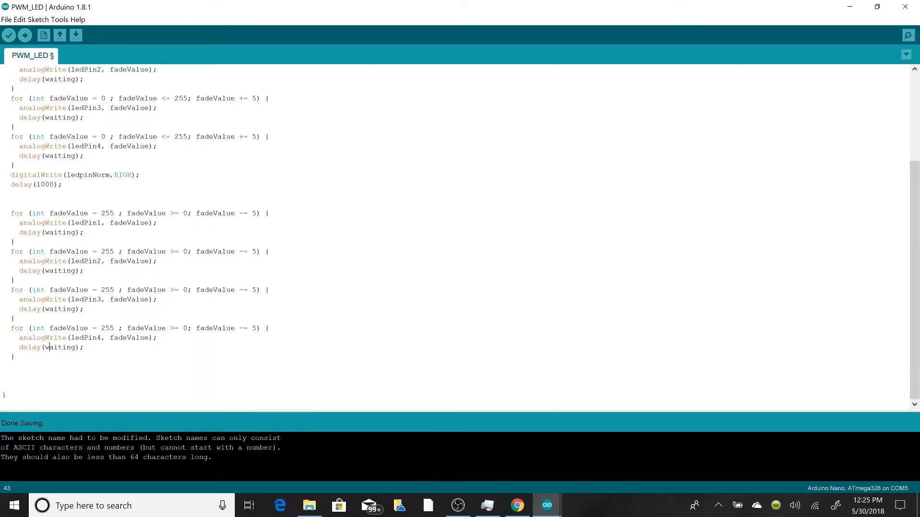
text(digitalWrite(ledpinNorm,HIGH);)
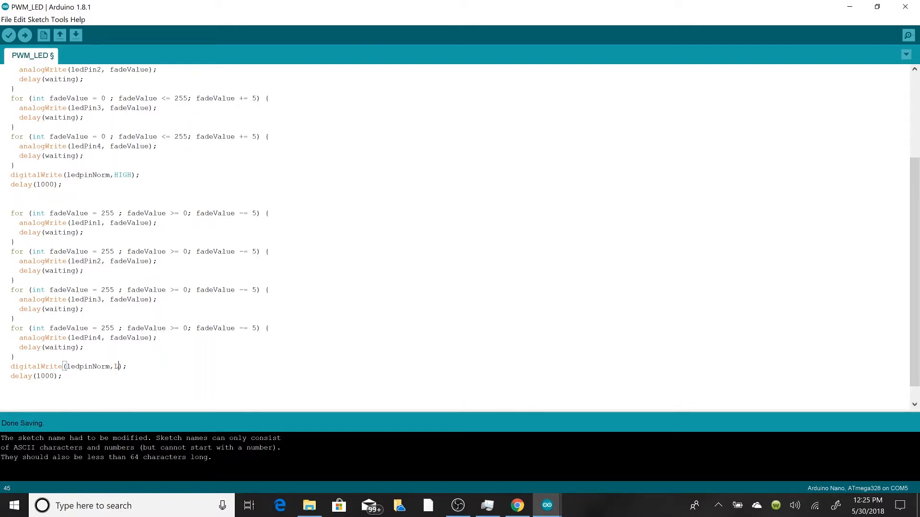
text(OW)
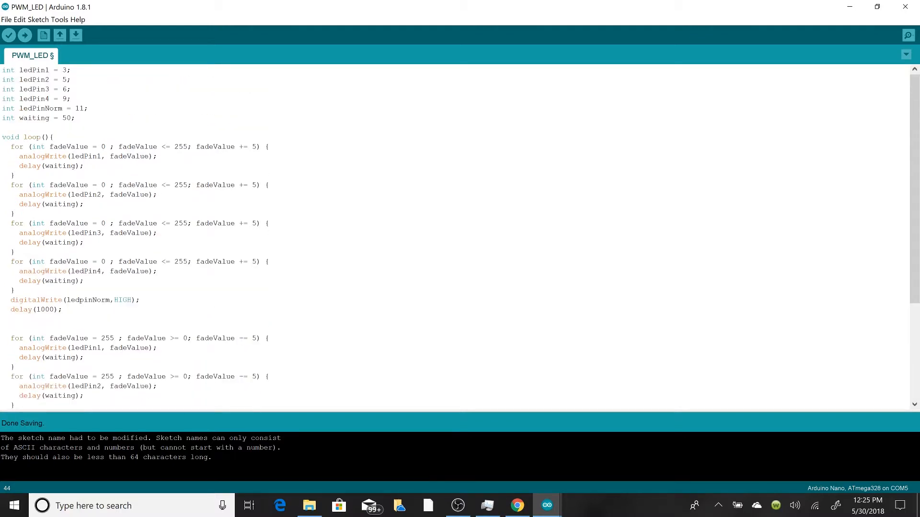
scroll(down, 3)
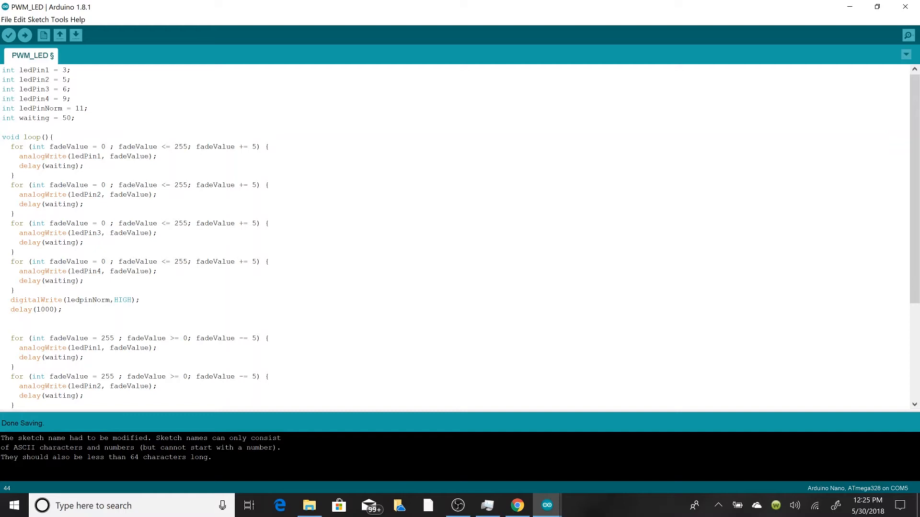
scroll(down, 3)
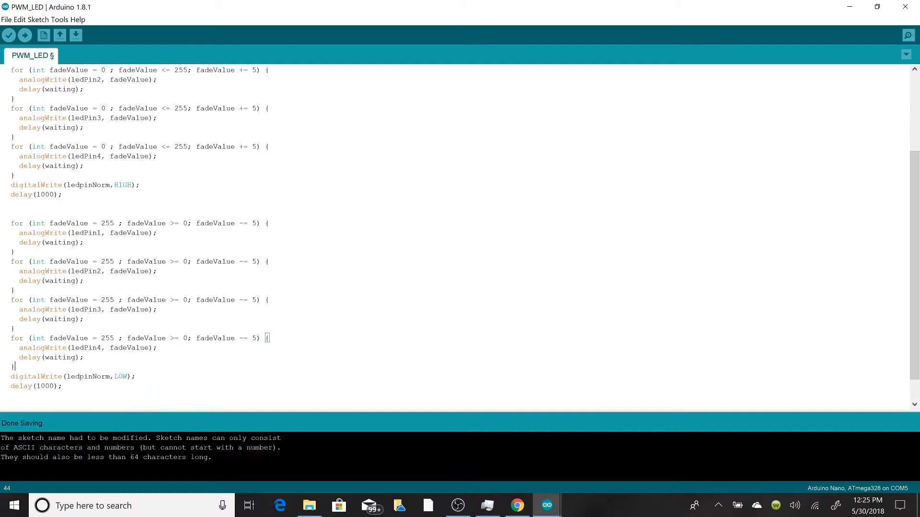
scroll(down, 3)
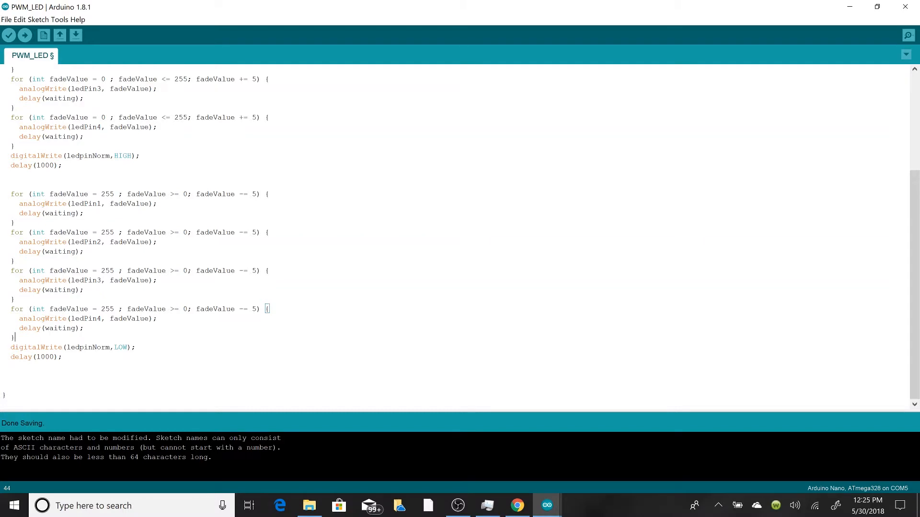
click(152, 241)
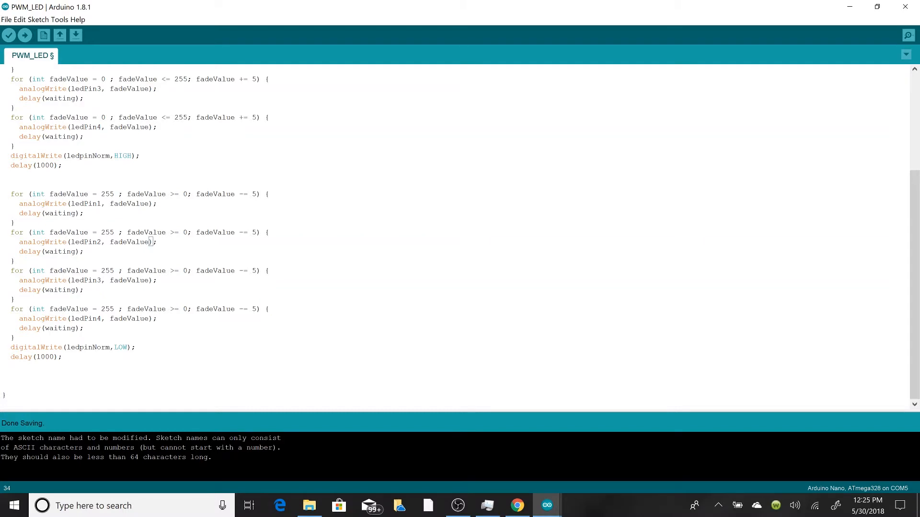